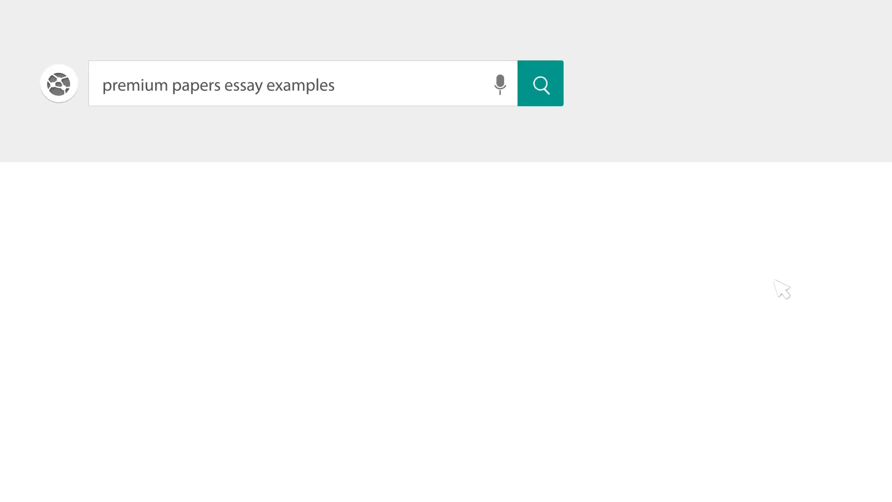
- Run the 'premium papers essay examples' search and open the Social Media Addiction and Self-Esteem document
{"action": "left_click", "coordinate": [540, 85]}
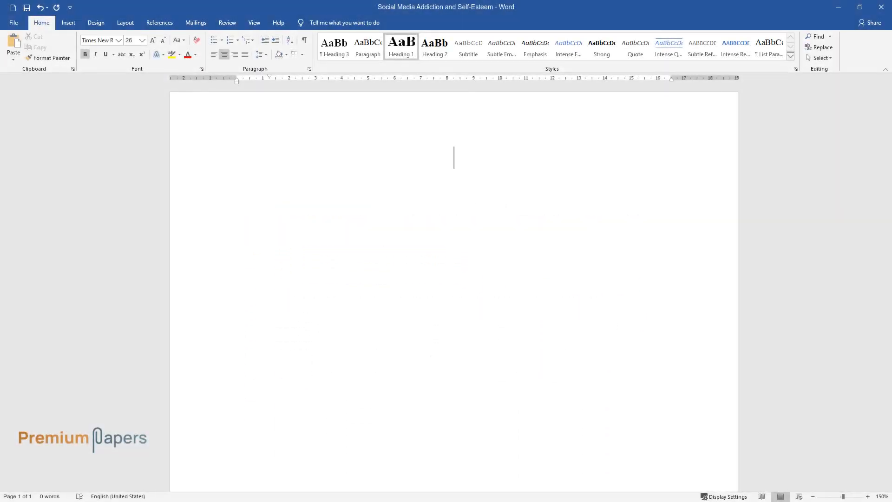
- Type the title 'Social Media Addiction and Self-Esteem' and the paragraph opening on overuse, negative wellness, unhappiness and isolation
{"action": "type", "text": "Social Media Addiction and Self-Esteem"}
{"action": "type", "text": "In this era, many individuals, especia"}
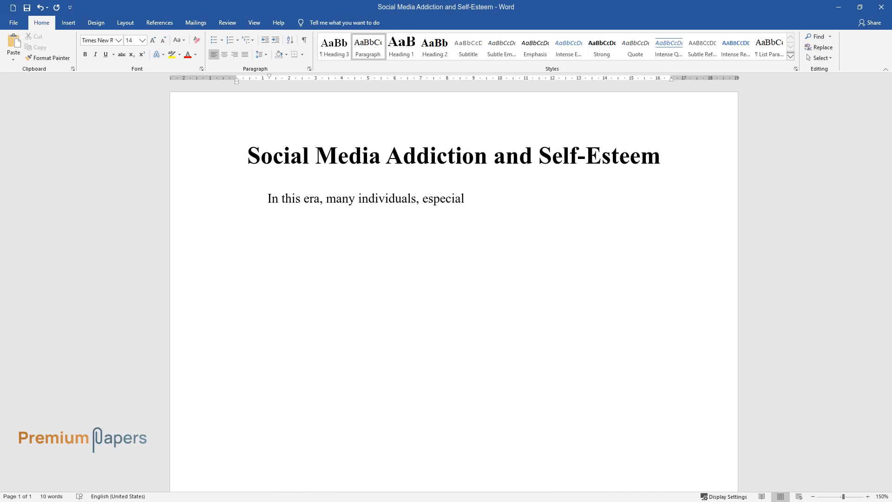
{"action": "type", "text": "ly in their youth, are overly invo"}
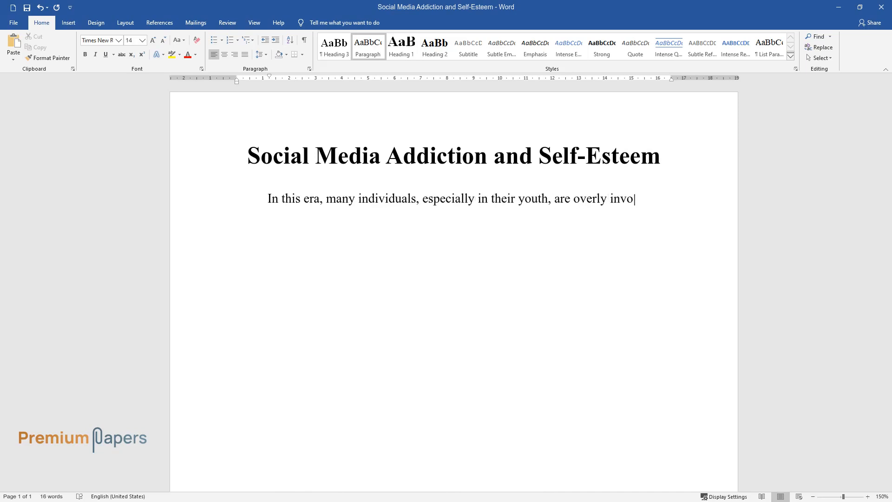
{"action": "type", "text": "lved in their use of social media"}
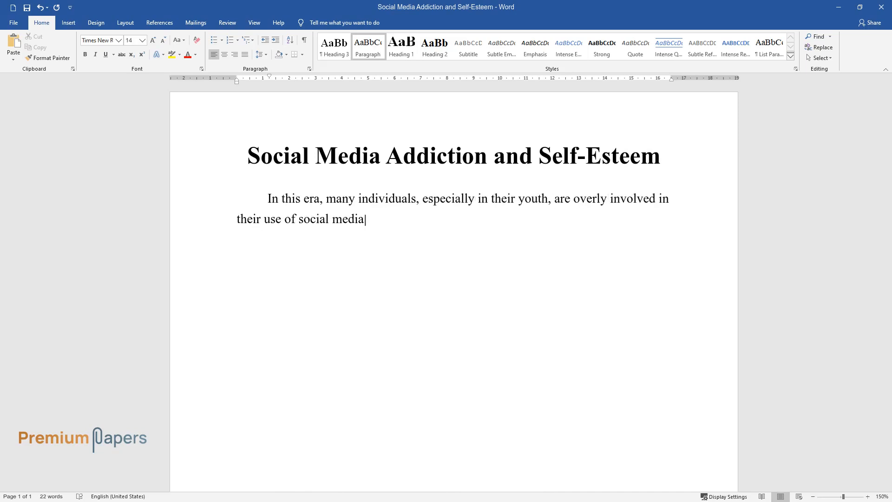
{"action": "type", "text": ". Studies indicate that there is"}
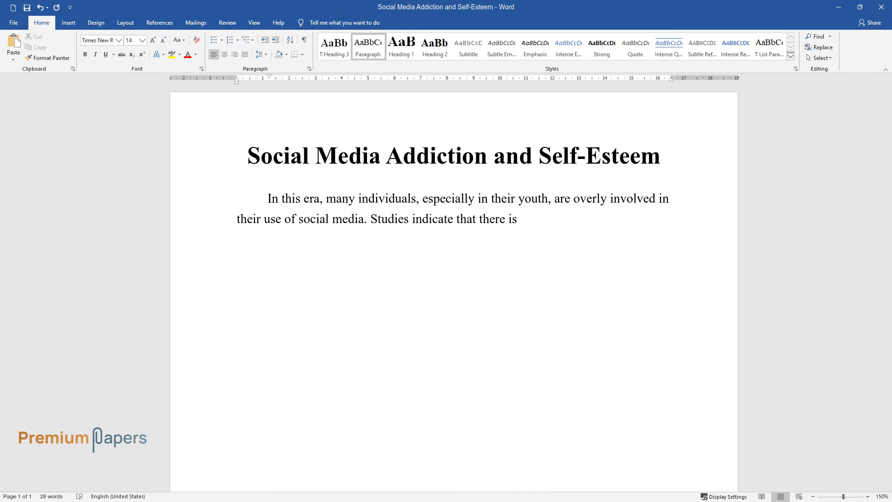
{"action": "type", "text": "a connection between negative psyc"}
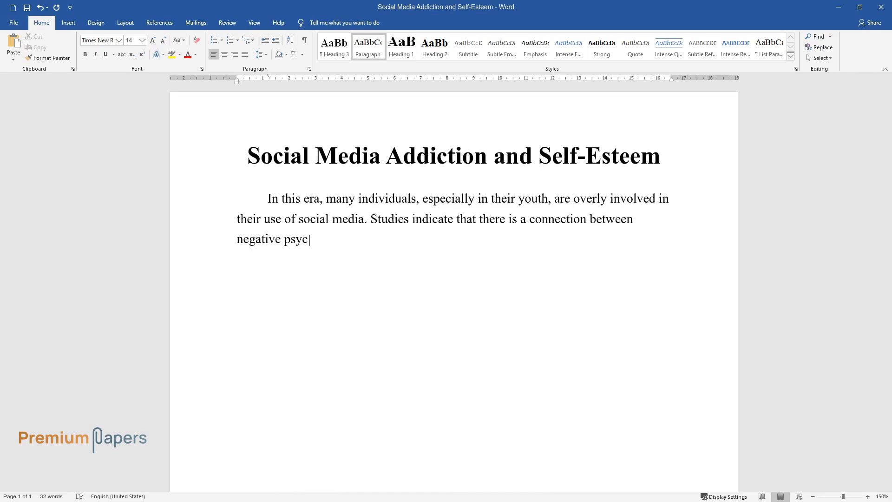
{"action": "type", "text": "hological wellness and social media use. Whereas social media"}
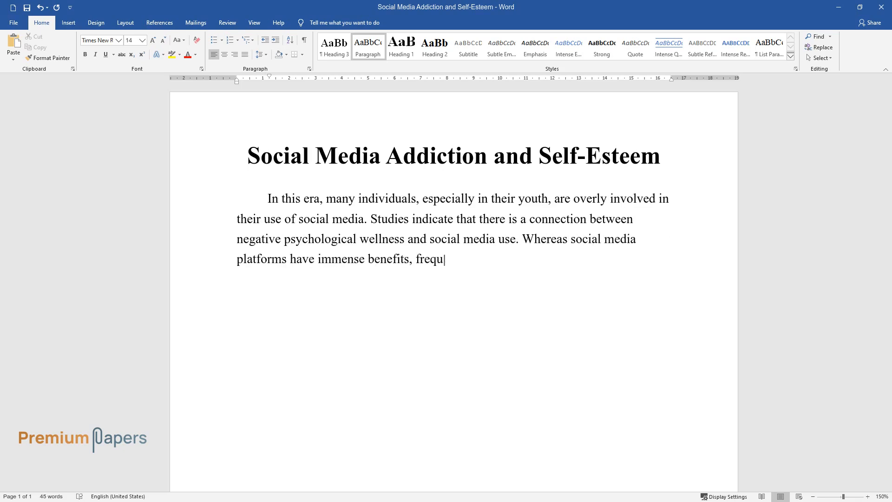
{"action": "type", "text": "ent use can bring about feelings"}
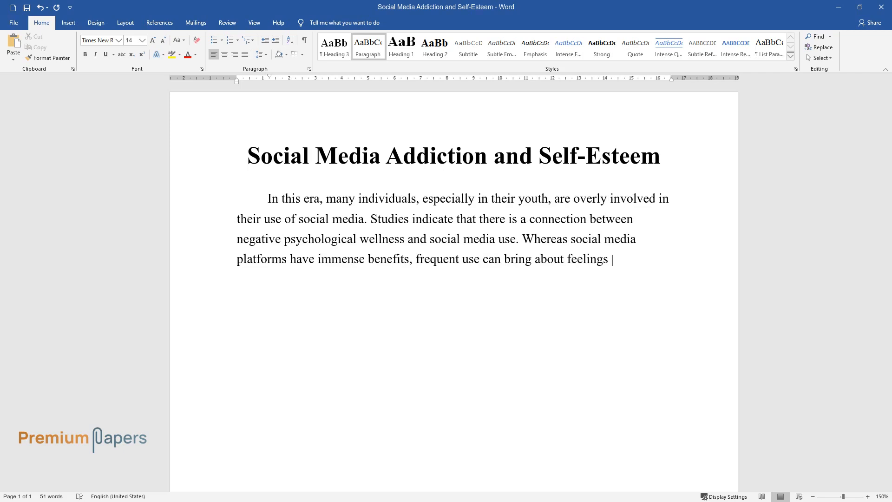
{"action": "type", "text": "of unhappiness and isolation. The"}
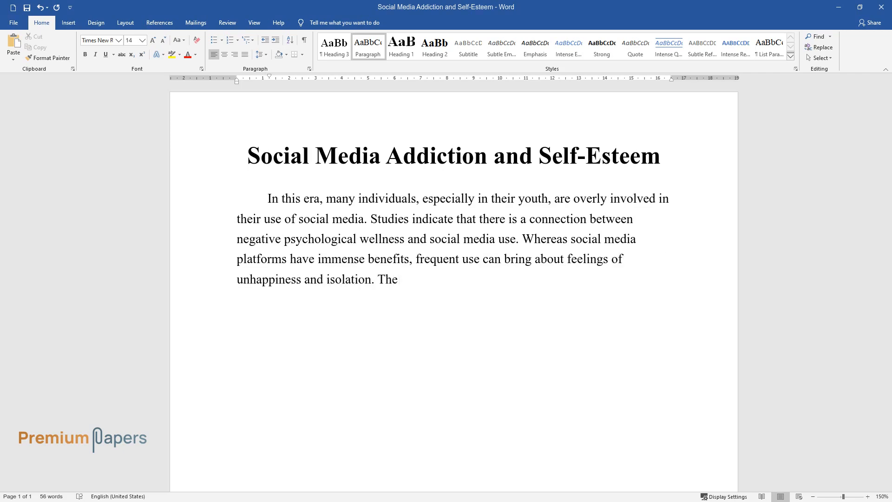
- Continue the paragraph on social pressure of sharing, targeted Facebook and Instagram content, and posts of jobs, houses and spouses
{"action": "type", "text": "negative emotional reactions resu"}
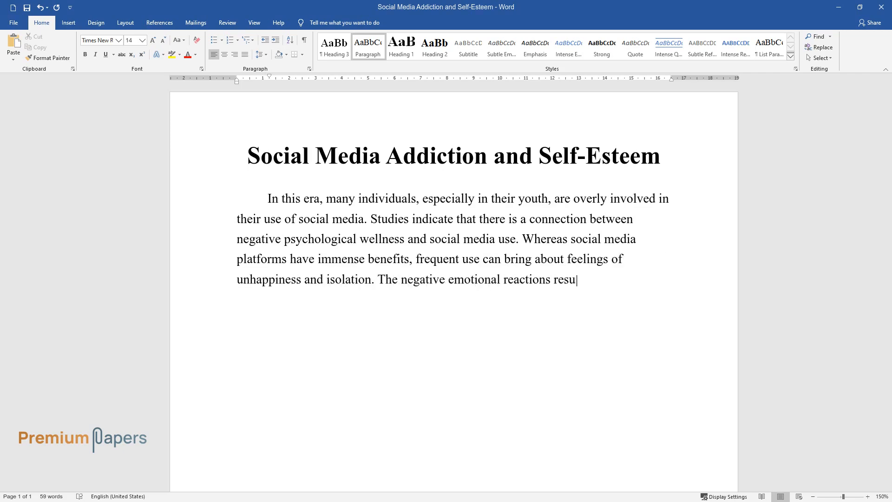
{"action": "type", "text": "lt from the social pressure of sh"}
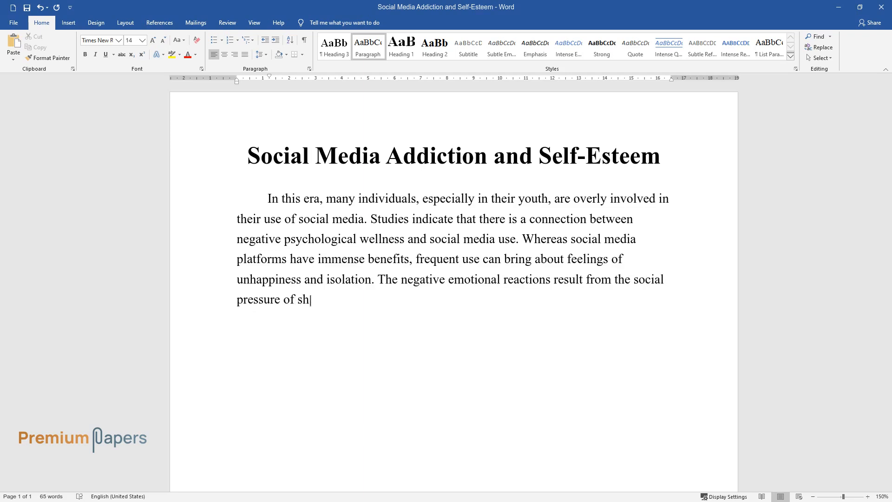
{"action": "type", "text": "aring online with other people as"}
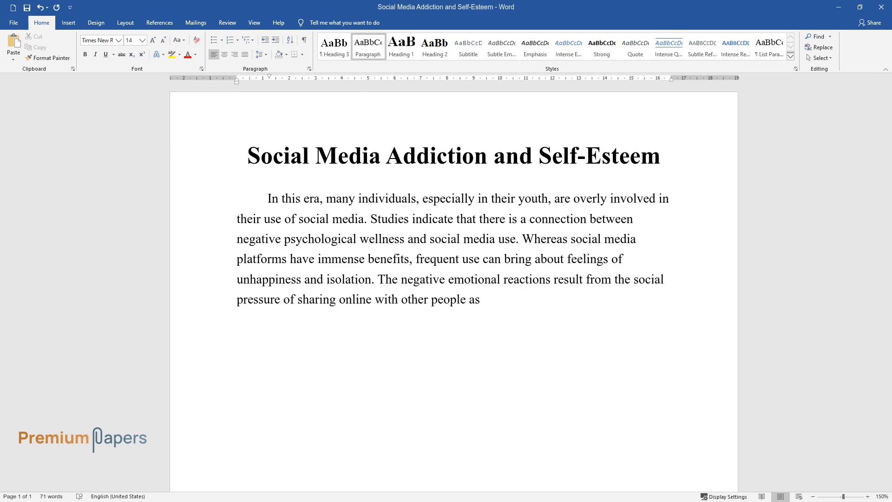
{"action": "type", "text": "well as comparing themselves mate"}
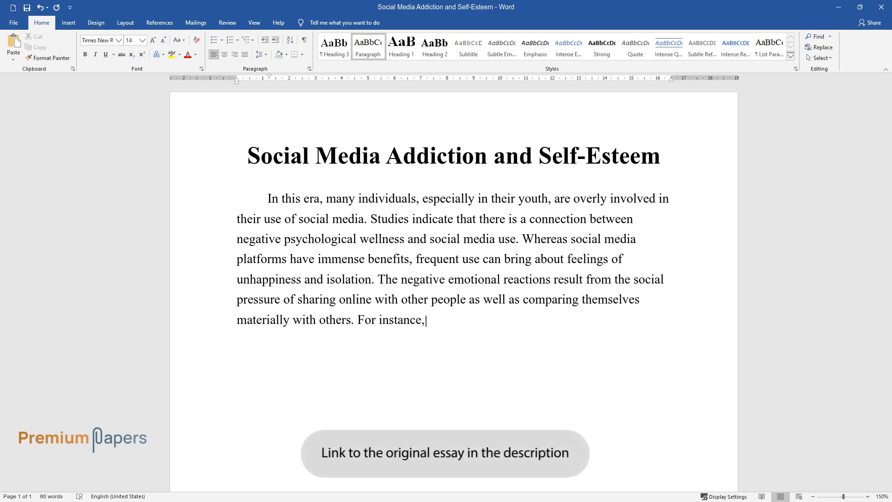
{"action": "type", "text": "on Facebook and Instagram, users"}
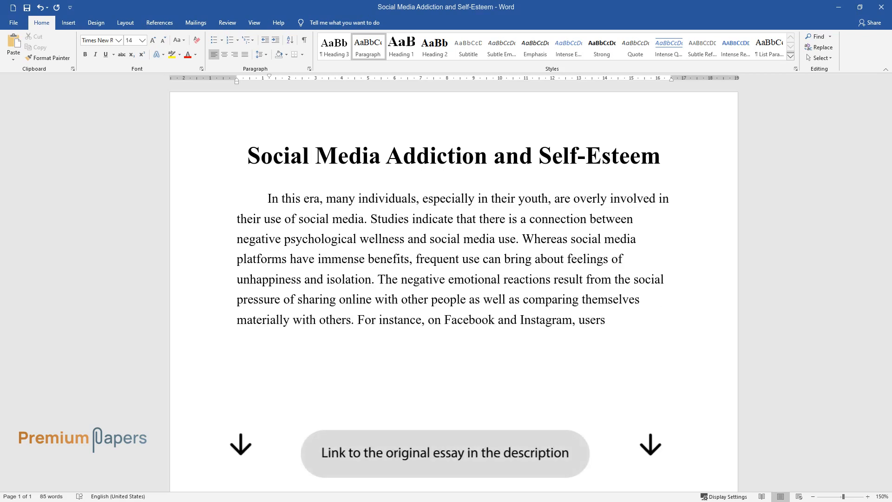
{"action": "type", "text": "view content that is particularly"}
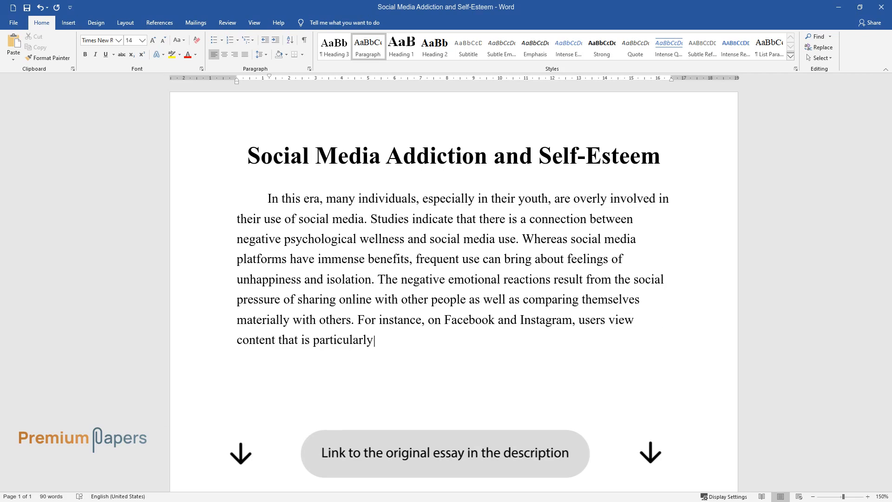
{"action": "type", "text": "targeted according to their inte"}
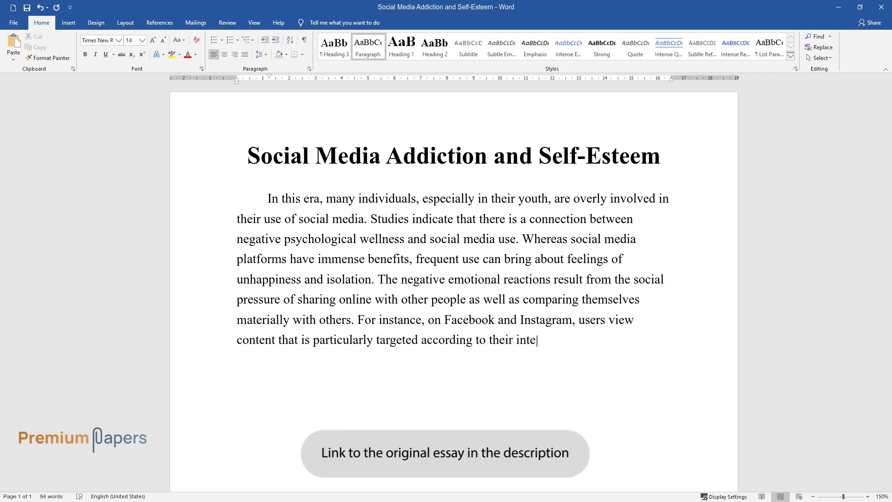
{"action": "type", "text": "rests. They see other people post"}
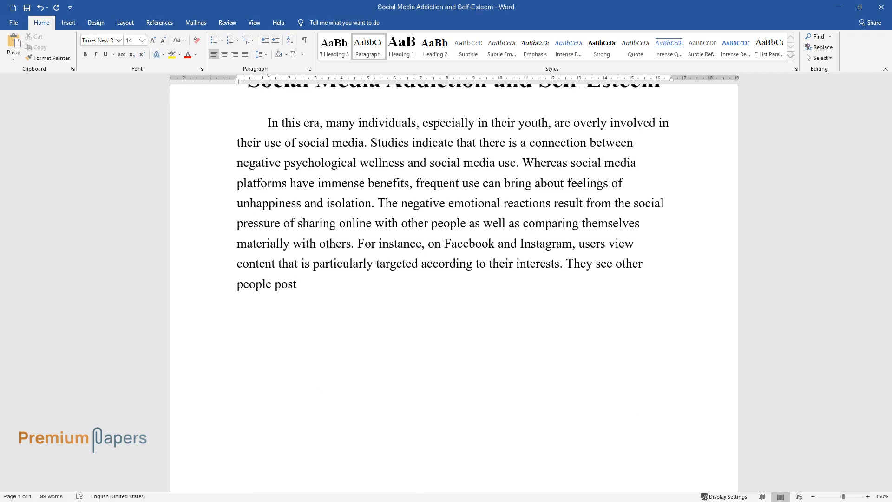
{"action": "type", "text": "ing things such as their successful"}
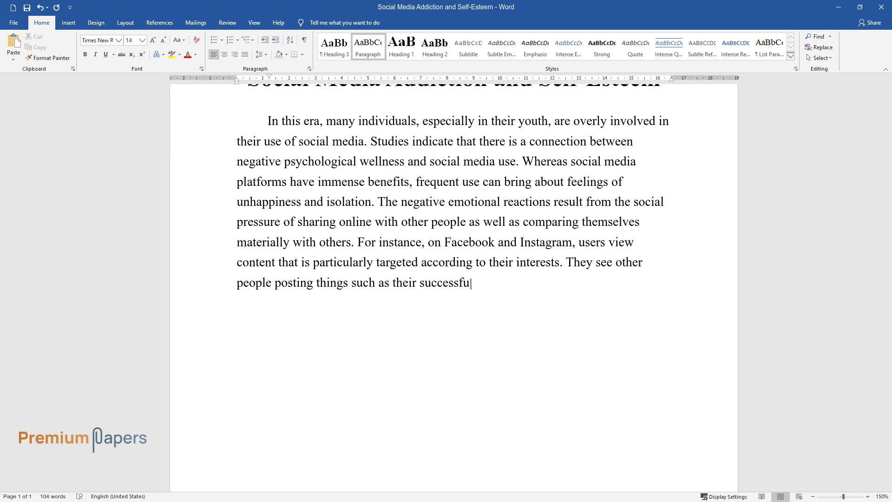
{"action": "type", "text": "jobs, beautiful houses, and great"}
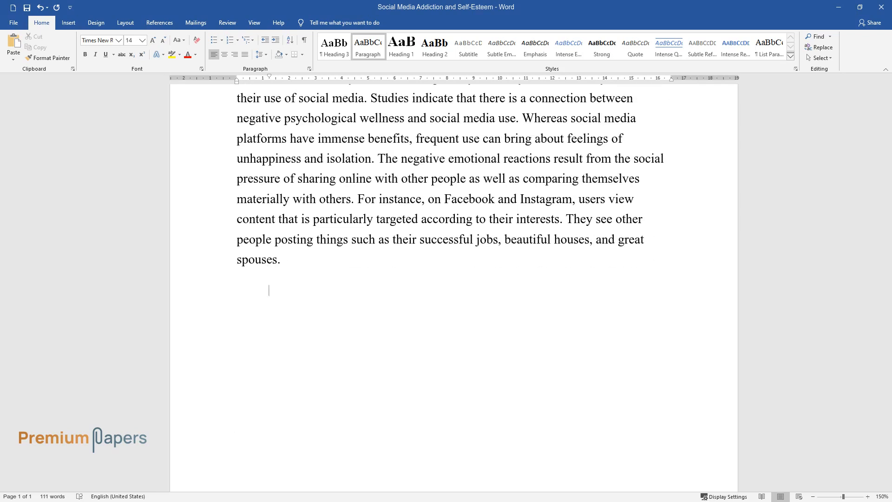
- Type the passage contrasting people inspired by such posts with those who become depressed and lose self-esteem
{"action": "type", "text": "There is a section of people who w"}
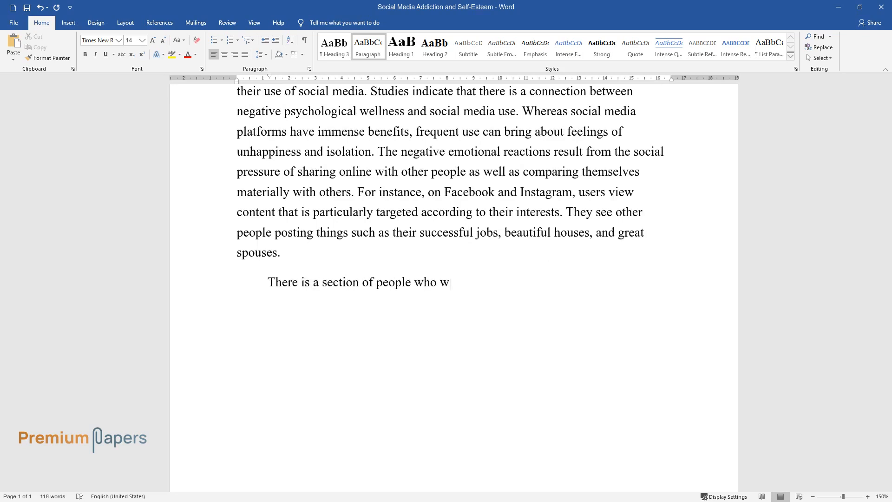
{"action": "type", "text": "ill feel inspired or motivated to r"}
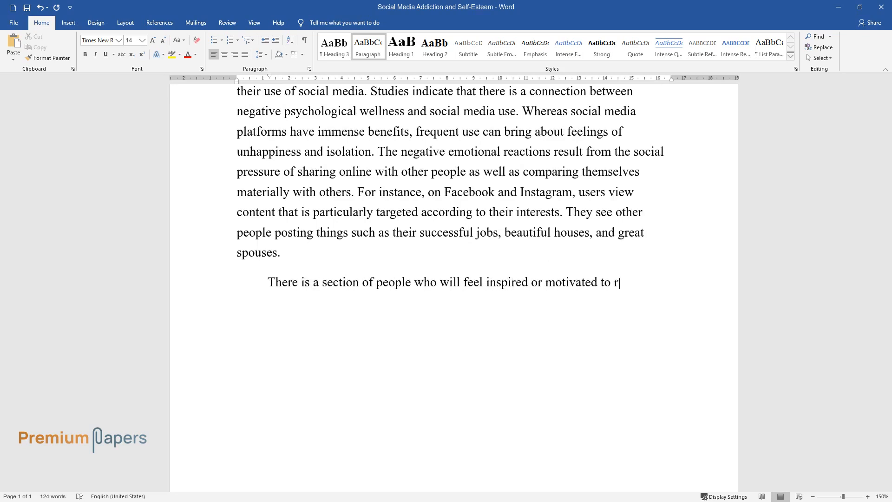
{"action": "type", "text": "each such accomplishments. However"}
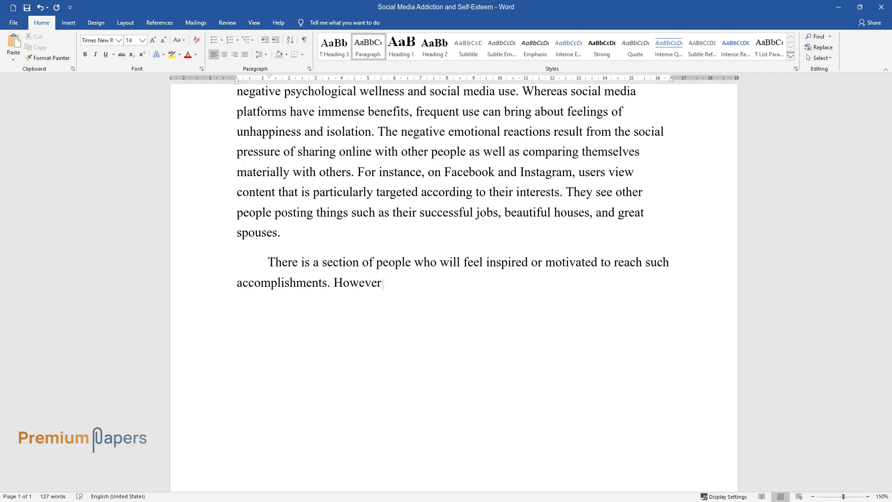
{"action": "type", "text": ", there is a group of people who be"}
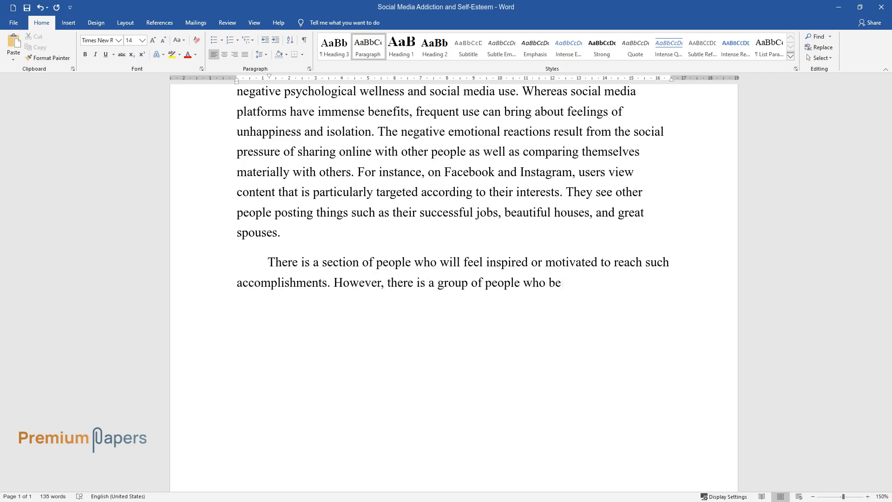
{"action": "type", "text": "come depressed because their lives"}
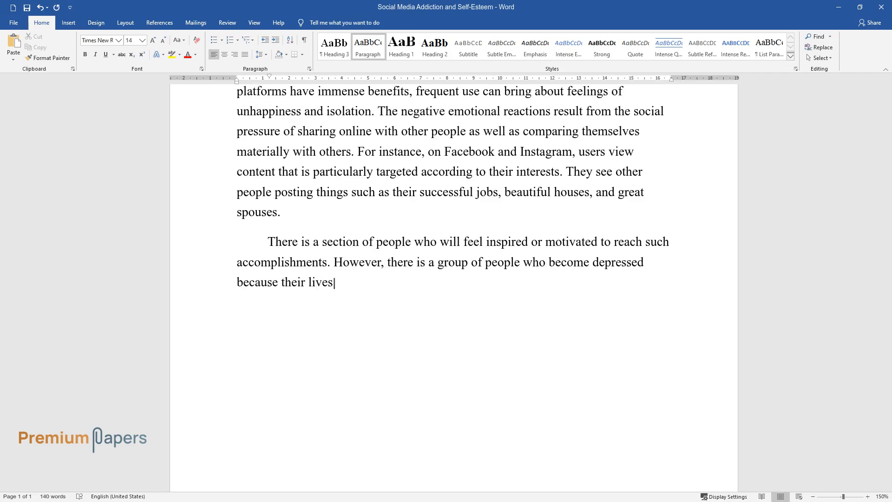
{"action": "type", "text": "do not match the ones of their onl"}
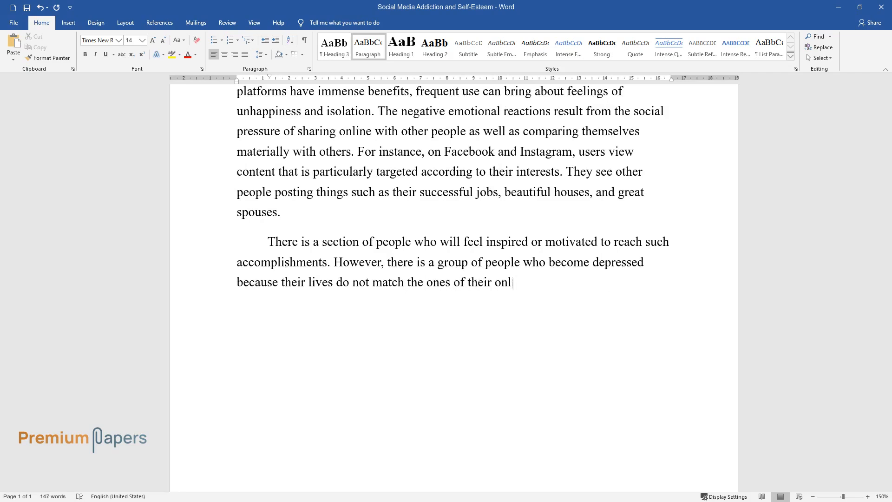
{"action": "type", "text": "ine friends. This results in many"}
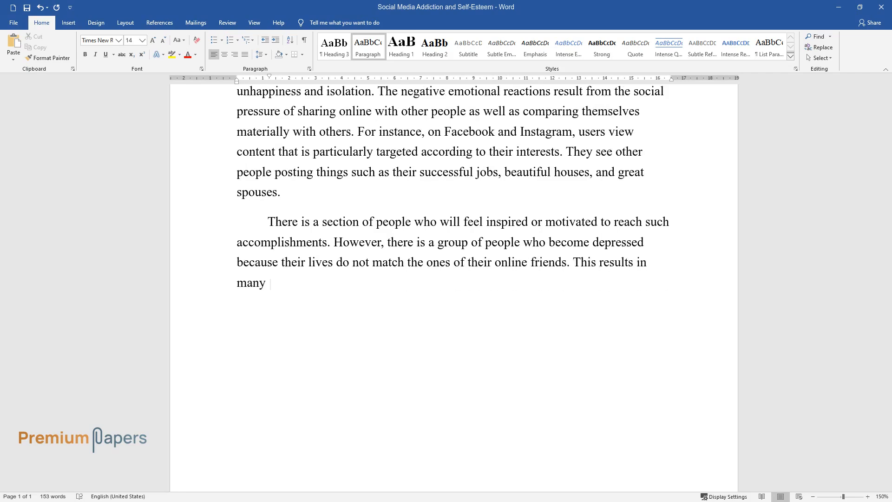
{"action": "type", "text": "feeling as if they are not worthy,"}
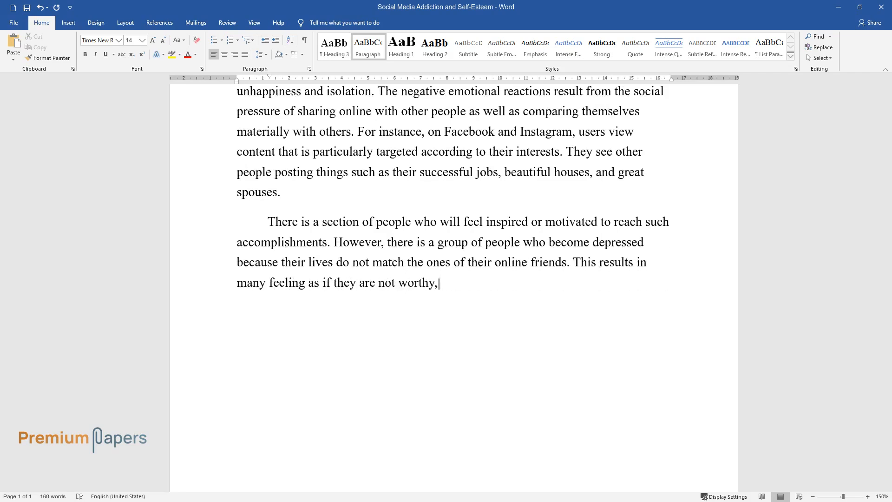
{"action": "type", "text": "and their self-esteem becomes low."}
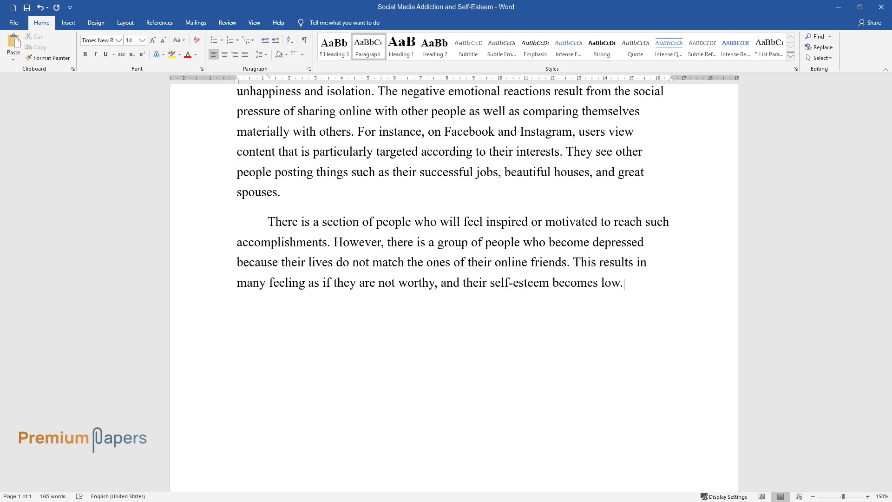
- State the project's purpose linking social media addiction to low self-esteem, citing Andreassen et al., ending on suicides
{"action": "type", "text": "The purpose of this project is to"}
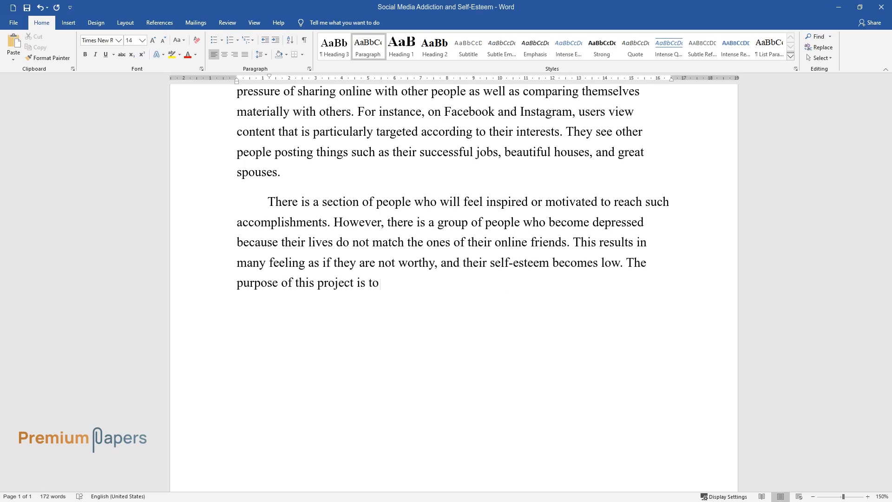
{"action": "type", "text": "show that there is a relationship between high levels of"}
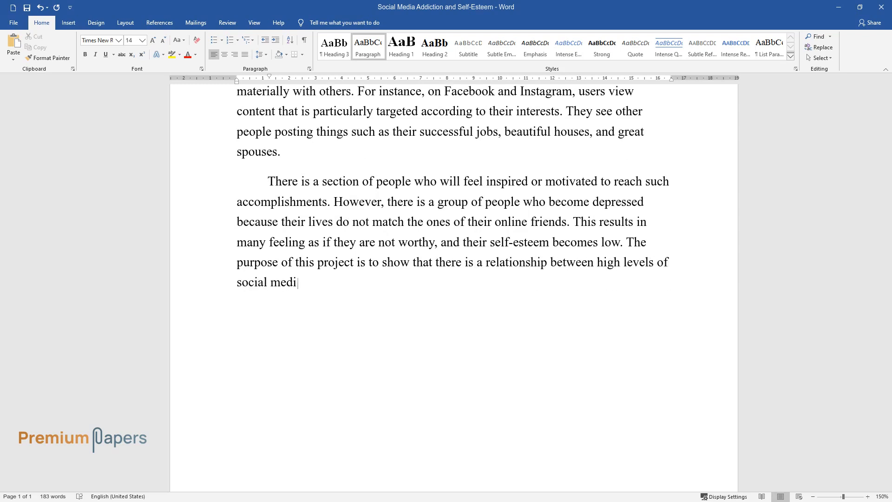
{"action": "type", "text": "a addiction among college students"}
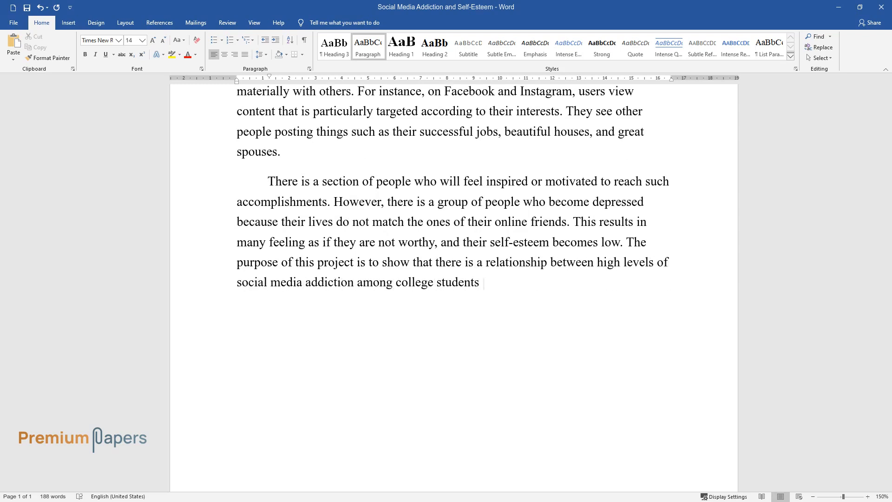
{"action": "type", "text": "and low levels of self-esteem. The"}
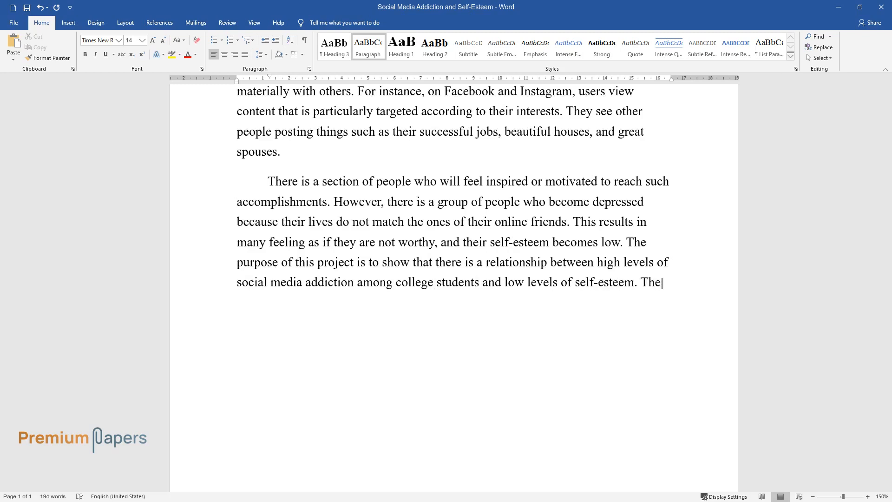
{"action": "type", "text": "project intends to prove, as sugge"}
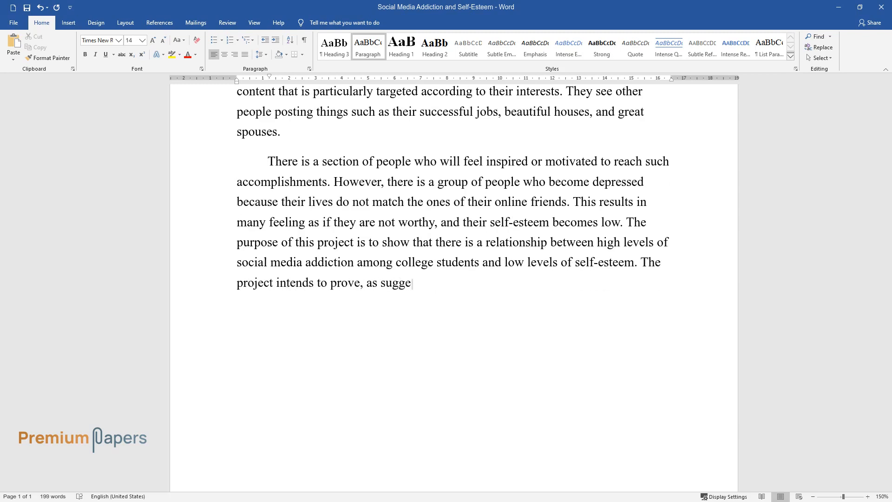
{"action": "type", "text": "sted by Andreassen et al., that social media"}
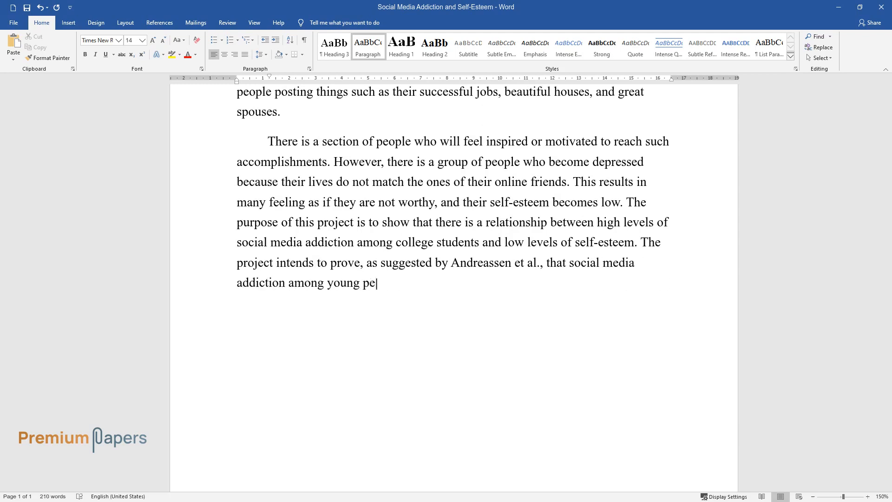
{"action": "type", "text": "ople results in low self-esteem. In turn, the issue has"}
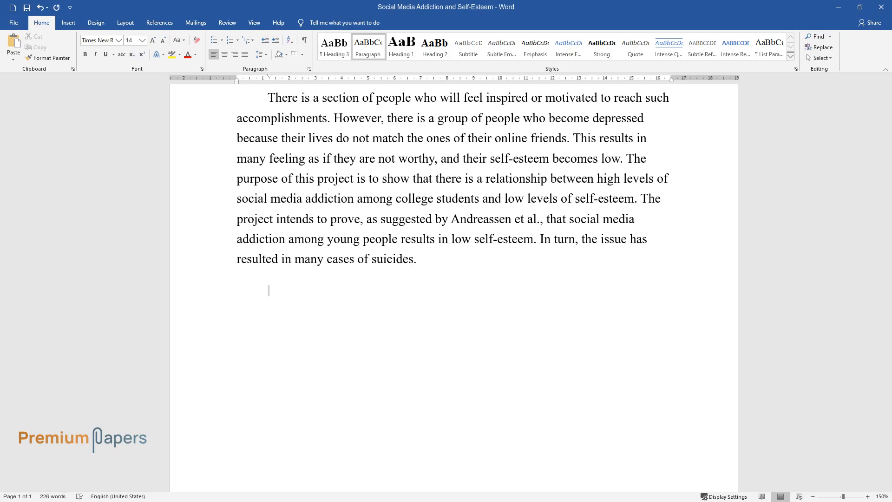
- Type the paragraph on checking and scrolling, addicted users, and the five to ten percent estimate from Savci & Aysan
{"action": "type", "text": "Checking as well as scrolling through social media pages is slowly becoming"}
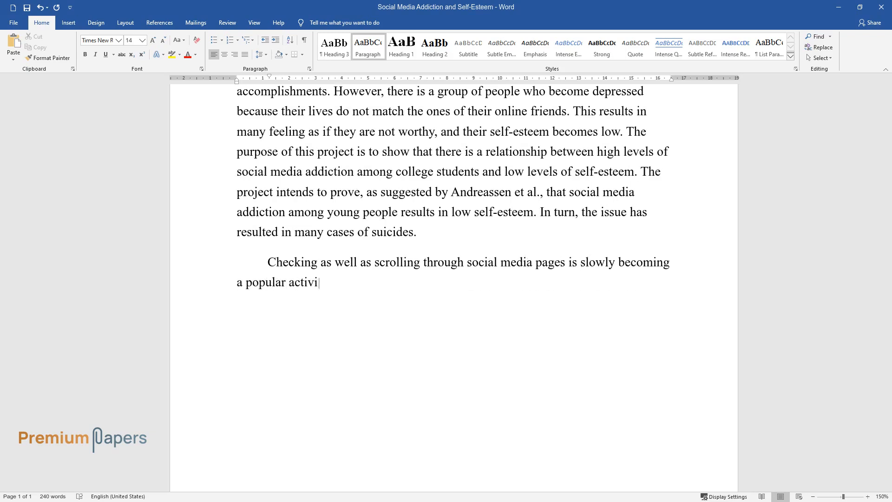
{"action": "type", "text": "ty. Even though many individuals’"}
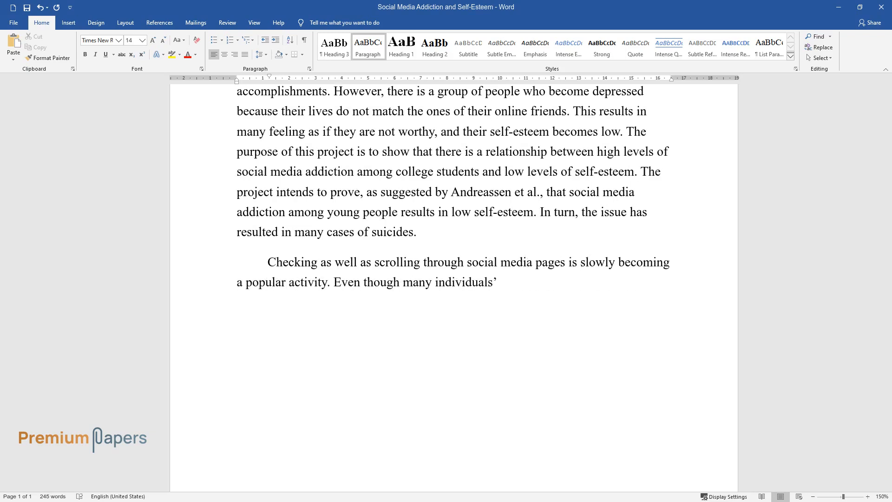
{"action": "type", "text": "use is non-problematic, there is a"}
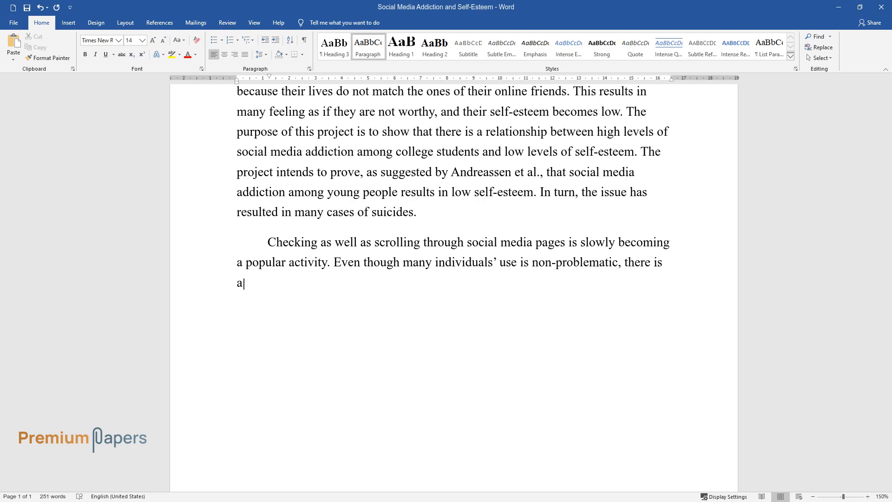
{"action": "type", "text": "section of users who are addicted to the platforms and are involved in excessive"}
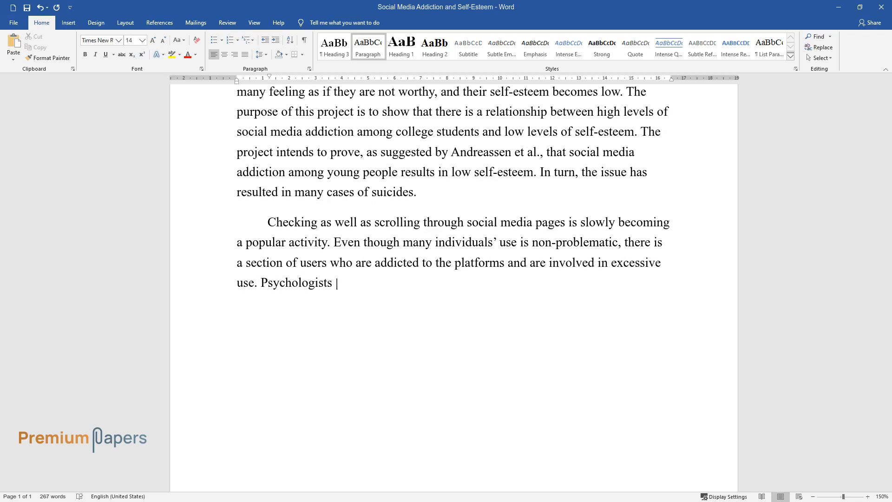
{"action": "type", "text": "approximate as many as five to ten"}
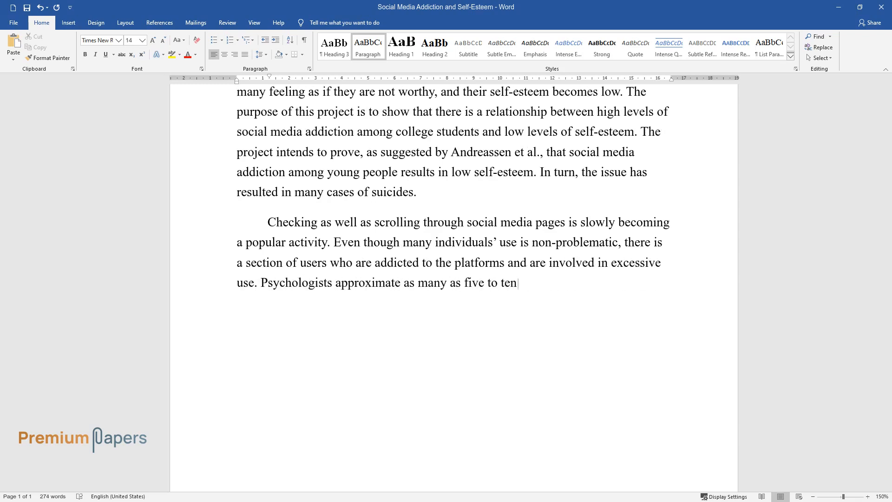
{"action": "type", "text": "percent of college students in th"}
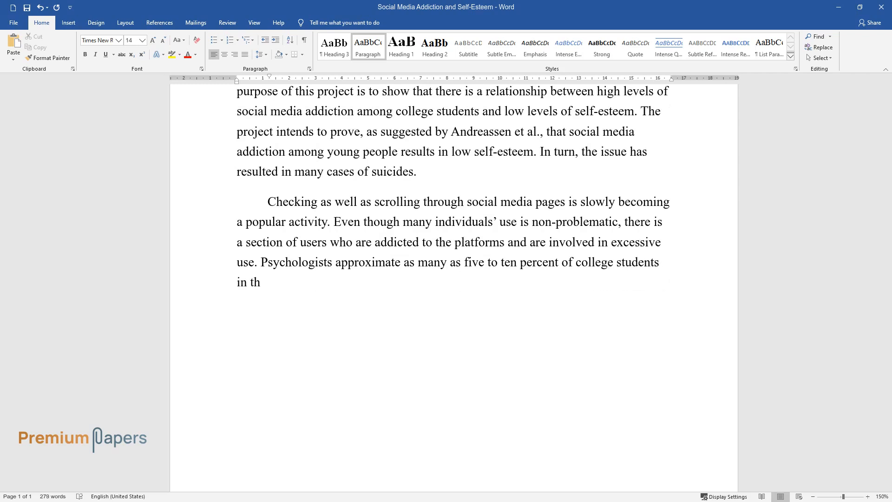
{"action": "type", "text": "e US fall into this category, as s"}
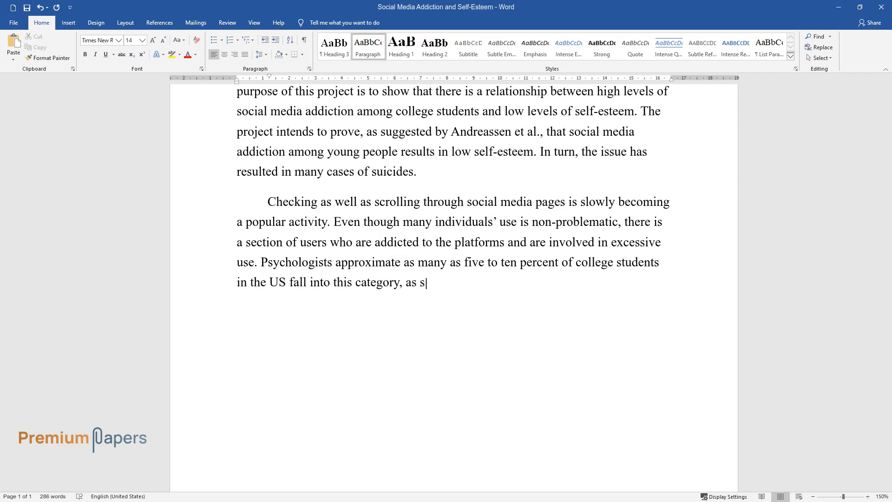
{"action": "type", "text": "uggested by Savci & Aysan. Addiction refers"}
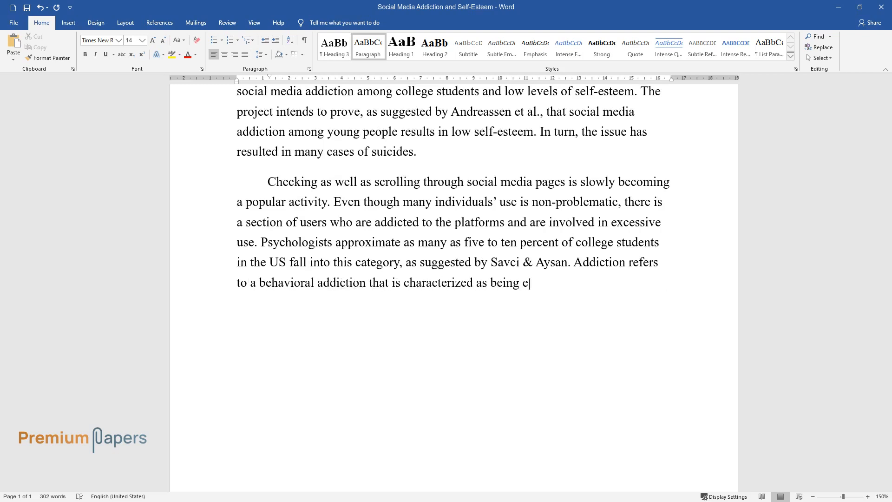
- Define addiction as extra worry and an overwhelming desire to log on that distracts from essential issues of life
{"action": "type", "text": "xtra worried concerning social med"}
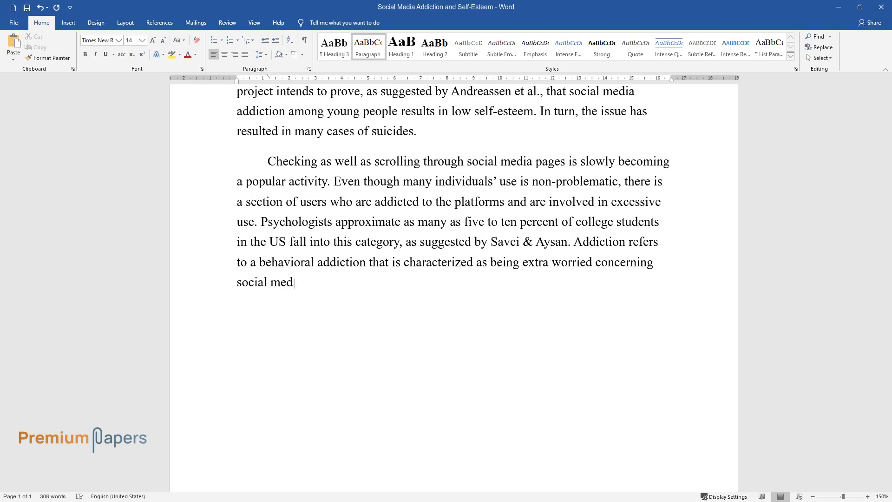
{"action": "type", "text": "ia. It is caused by an overwhelmin"}
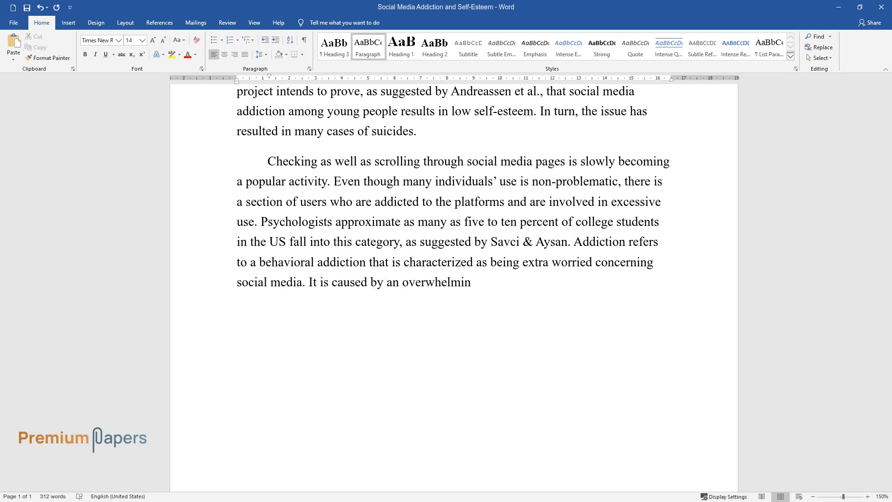
{"action": "type", "text": "g desire to log on to online spac"}
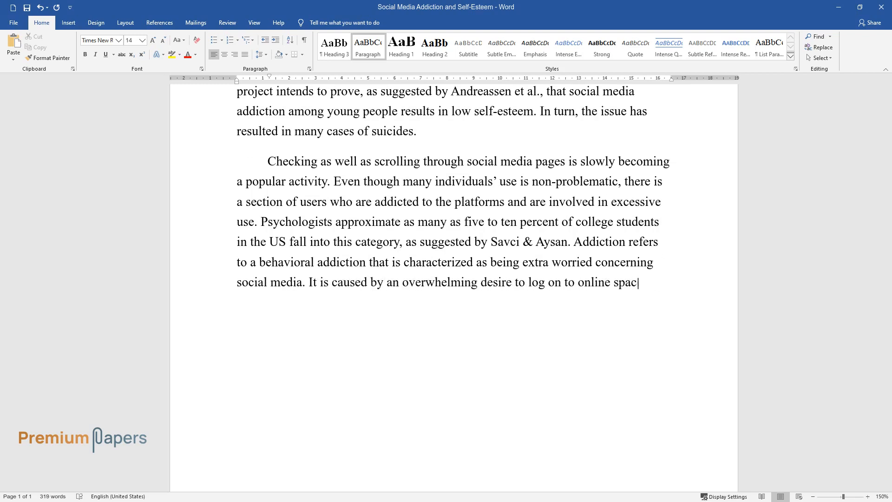
{"action": "type", "text": "e and commit much effort and time"}
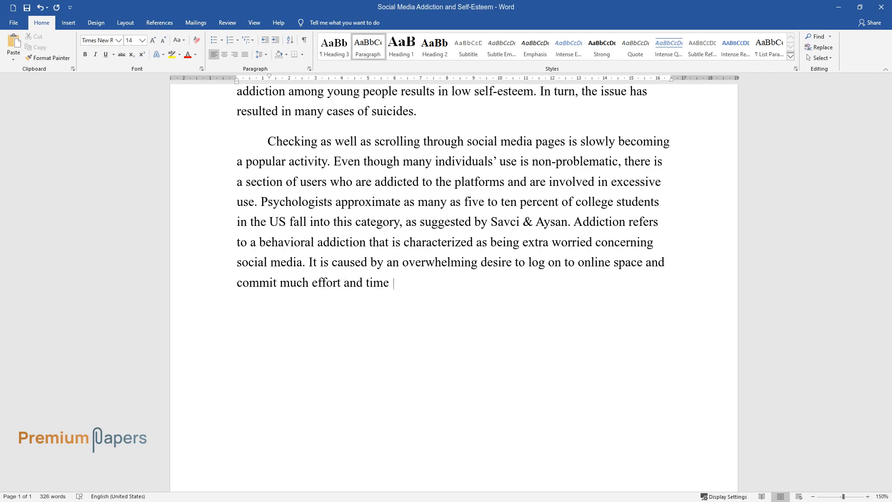
{"action": "type", "text": "that distracts from other more essential issues of life."}
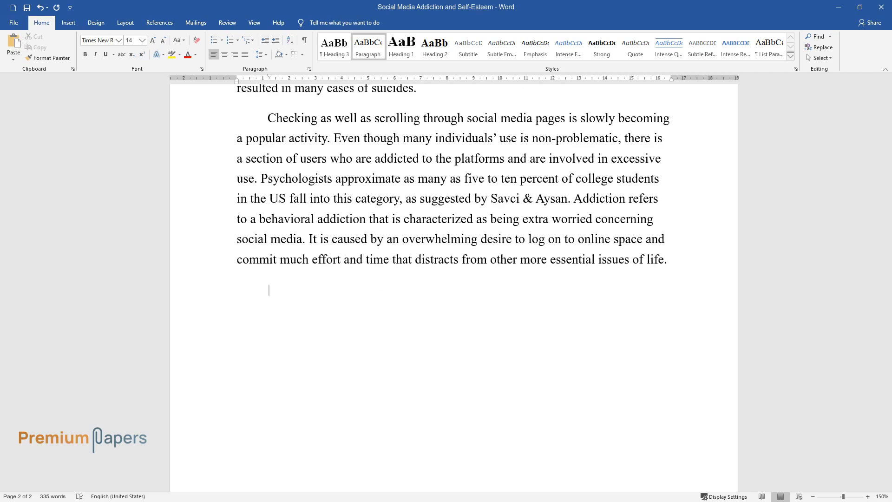
- Type the passage likening social media addiction to substance use disorders, dopamine and Snapchat, Facebook, Instagram neural circuitry
{"action": "type", "text": "Social media addiction is s"}
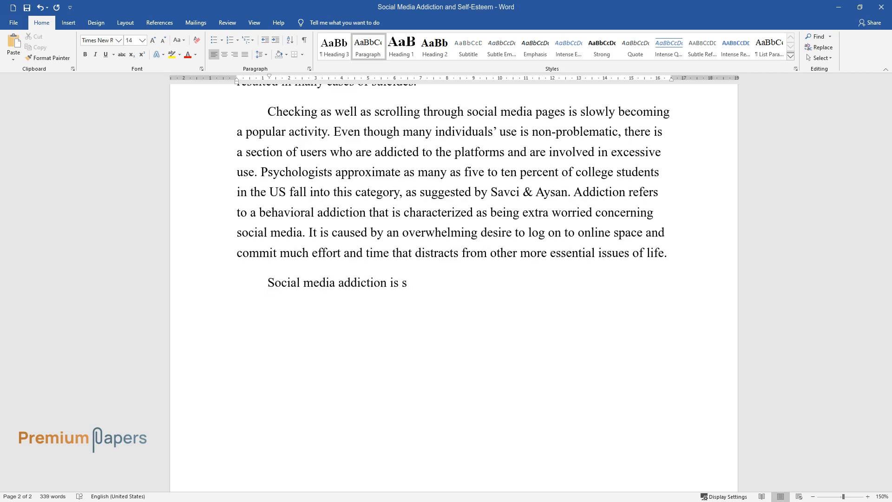
{"action": "type", "text": "imilar to other substance use disorders and may"}
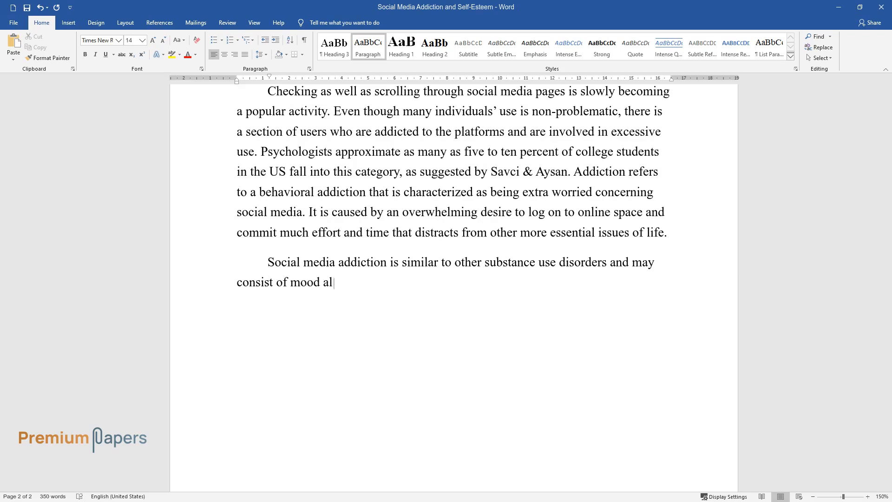
{"action": "type", "text": "teration, salience, tolerance, withdrawal indicators, conflict, as"}
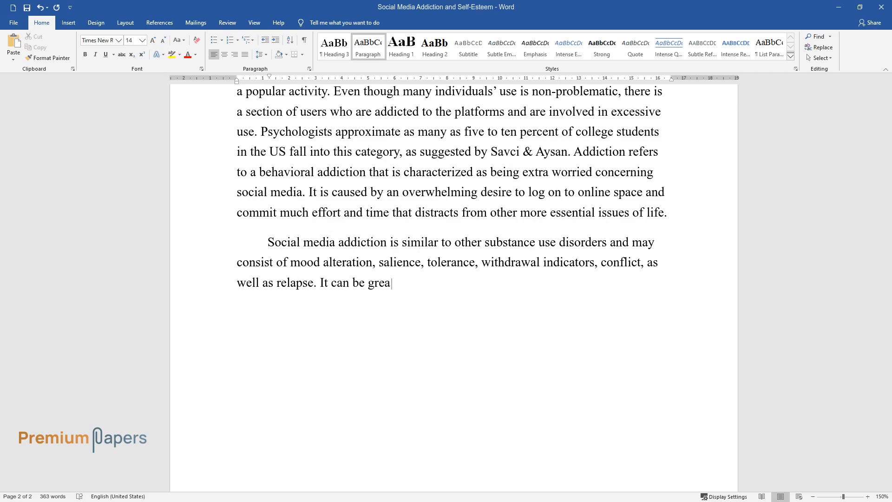
{"action": "type", "text": "tly attributed to the dopamine-inducing social"}
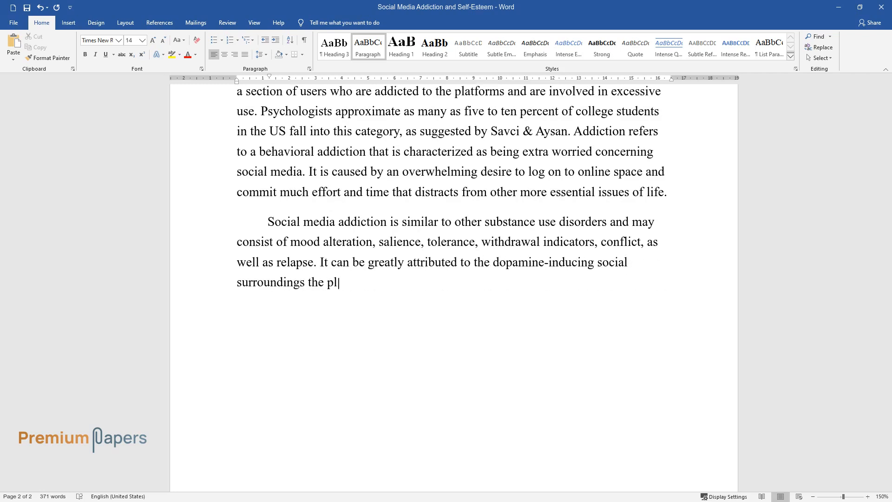
{"action": "type", "text": "atforms offer. Platforms like Sn"}
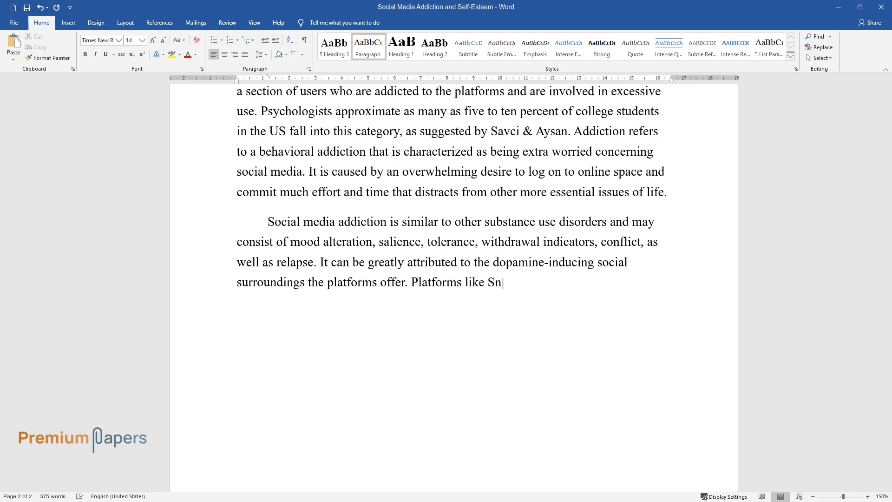
{"action": "type", "text": "apchat, Facebook, as well as Inst"}
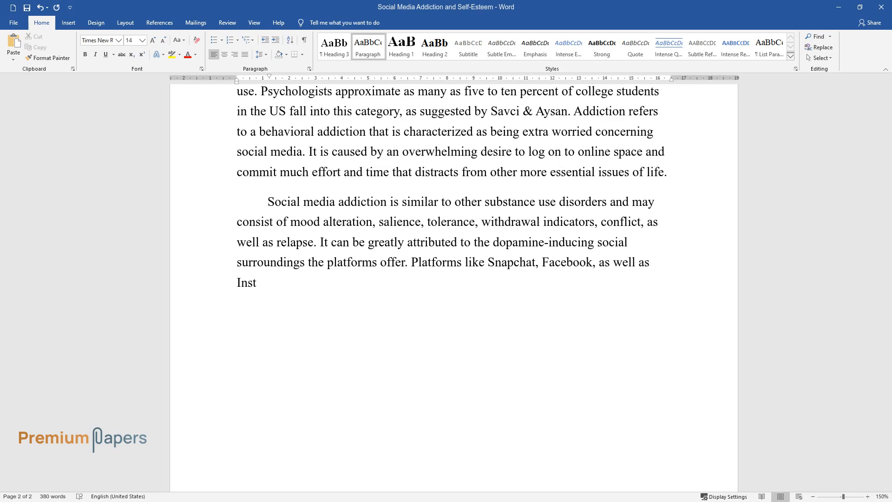
{"action": "type", "text": "agram give similar neural circuit"}
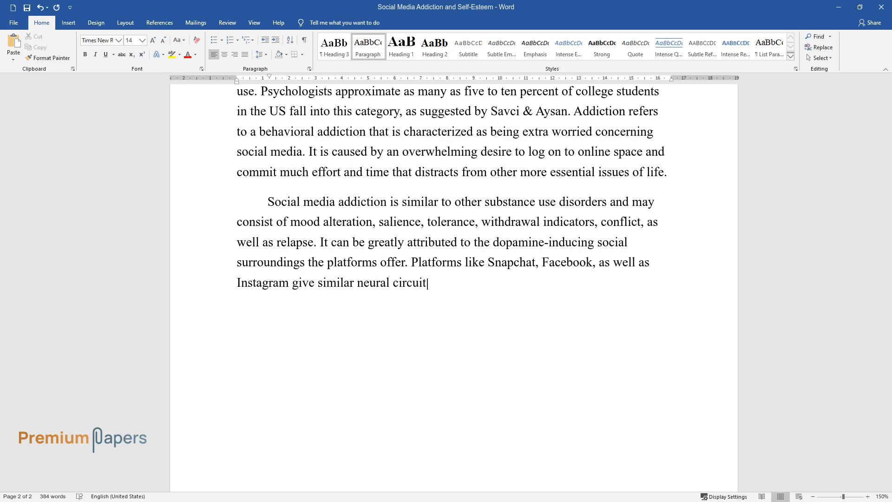
{"action": "type", "text": "ry that results from recreational"}
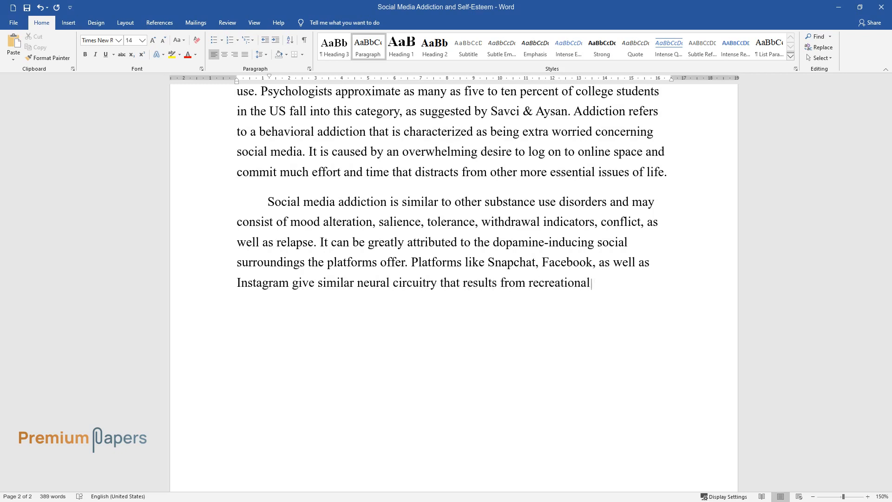
{"action": "type", "text": "drugs and gambling to ensure th"}
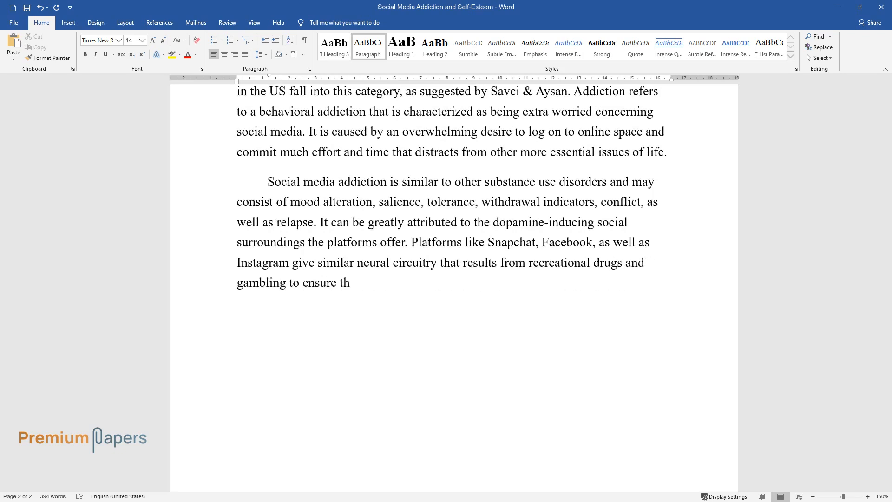
{"action": "type", "text": "at users keep on spending as much time as possible online."}
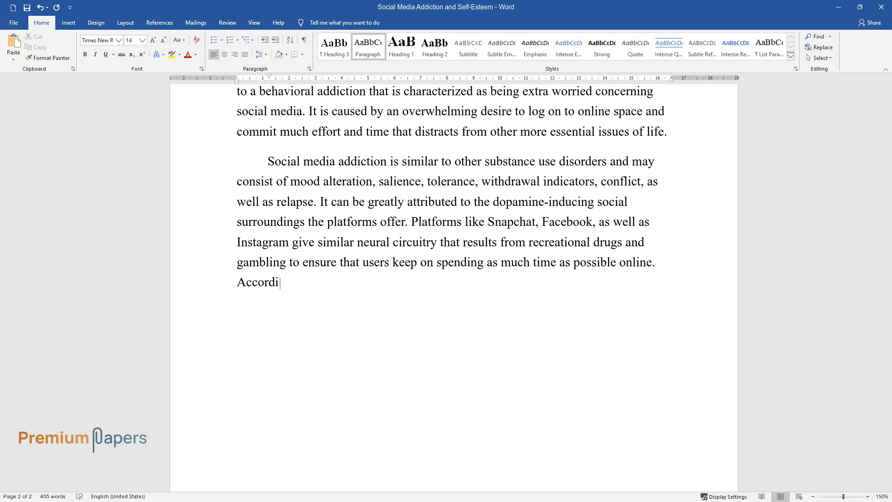
- Add the Kumar & Mondal point that likes, retweets and shares trigger a chemical reaction like cocaine
{"action": "type", "text": "ng to Kumar & Mondal, the endless"}
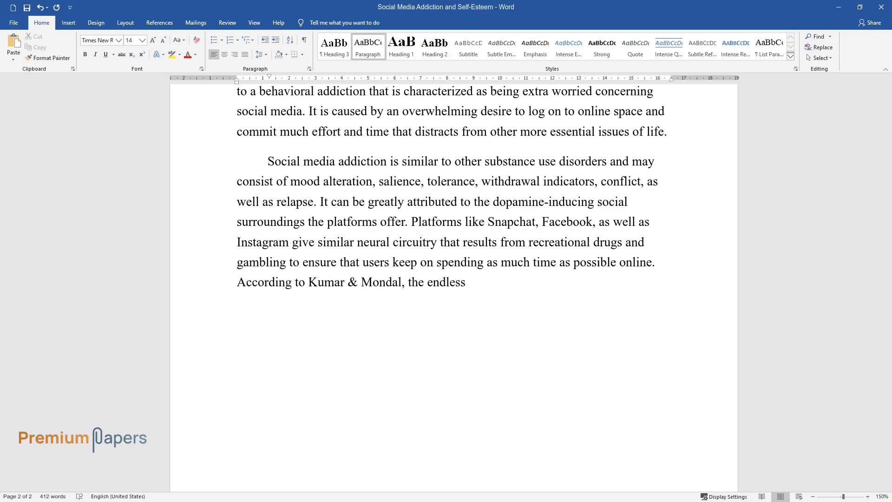
{"action": "type", "text": "stream of likes, retweets, and"}
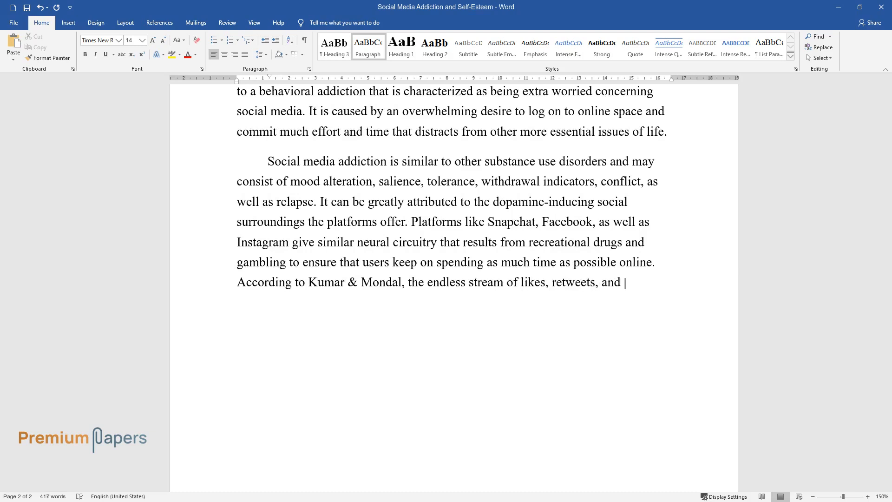
{"action": "type", "text": "shares from the platforms results"}
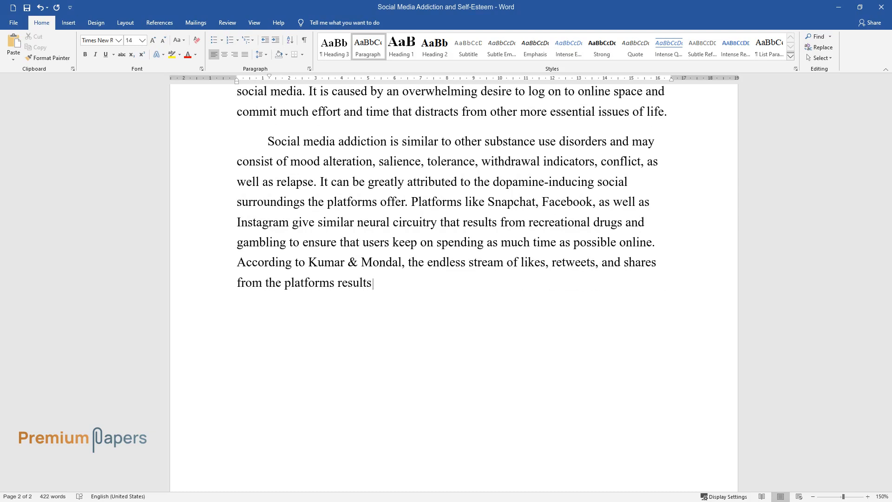
{"action": "type", "text": "in the mind's reward area trigge"}
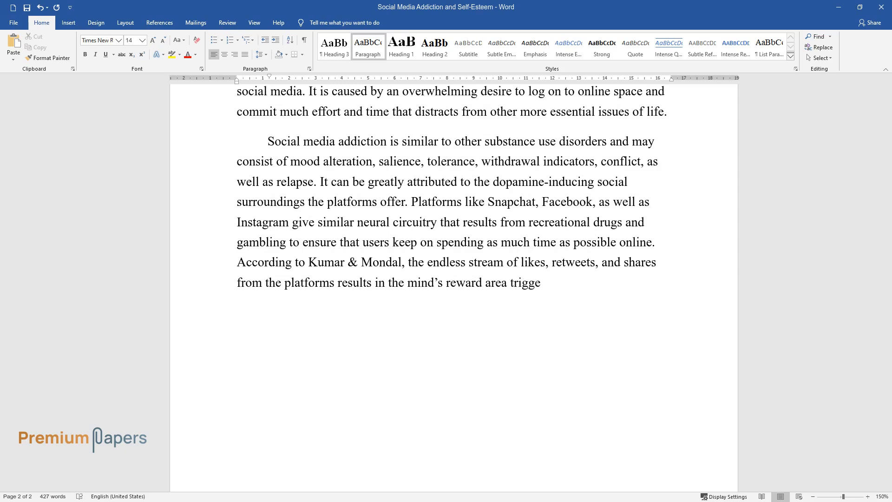
{"action": "type", "text": "ring a similar chemical reaction"}
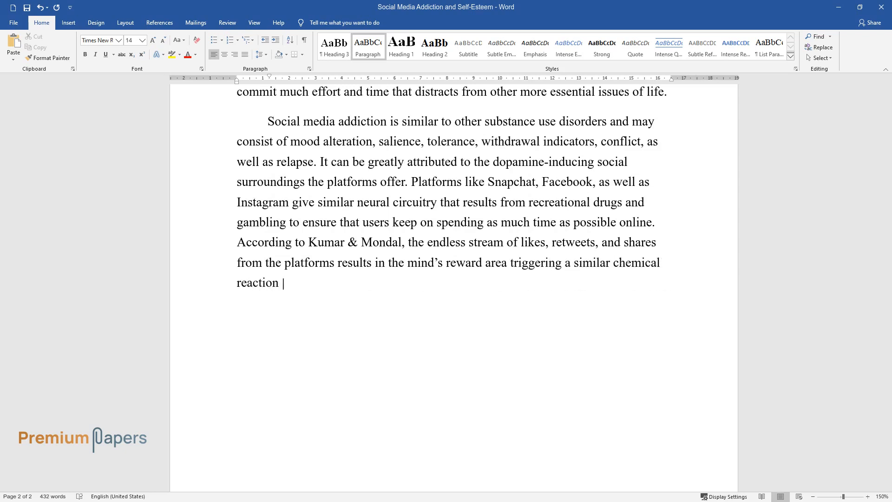
{"action": "type", "text": "witnessed from drugs such as coca"}
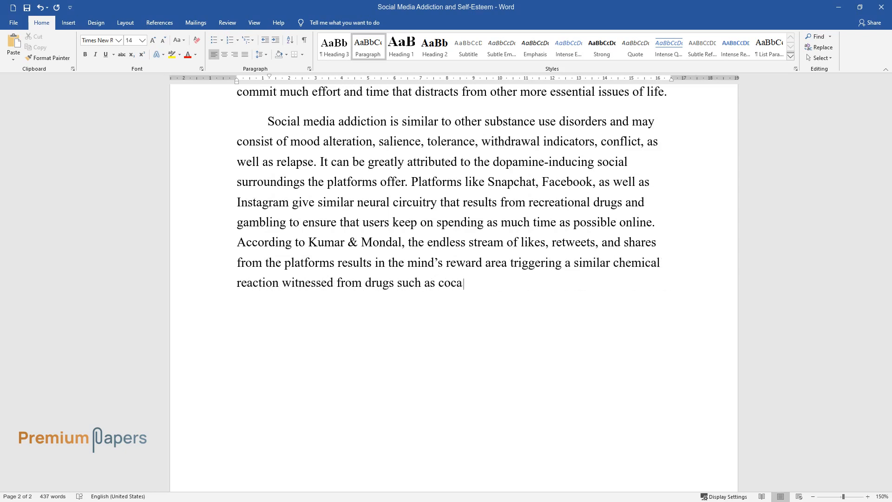
{"action": "type", "text": "ine."}
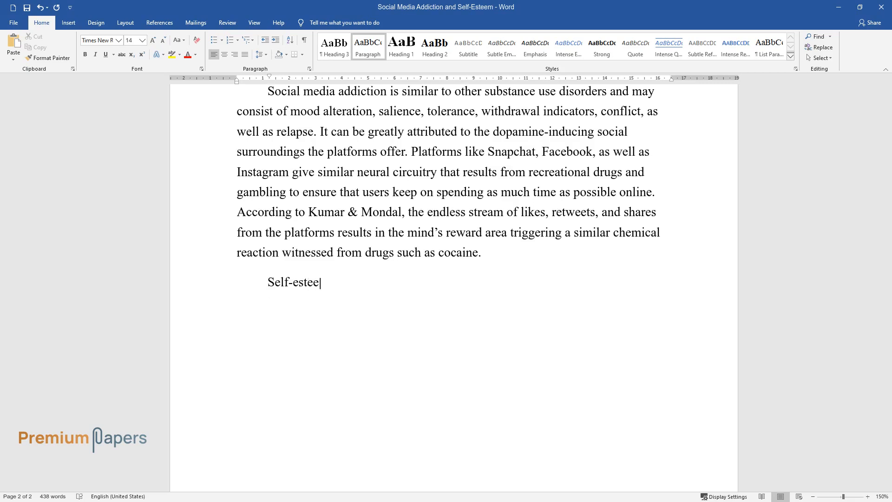
- Type the definition of self-esteem as one's overall feeling about capabilities and being worthy of others' respect
{"action": "type", "text": "m refers to an individual’s overa"}
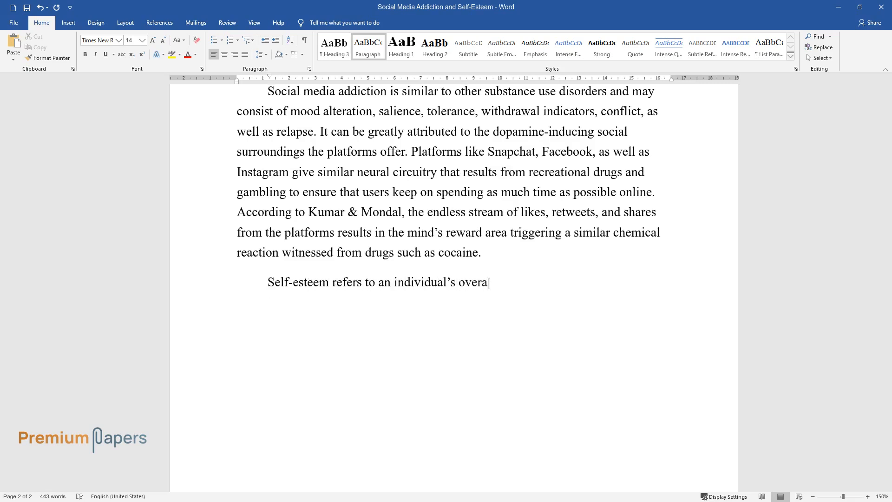
{"action": "type", "text": "ll feeling about themselves, for i"}
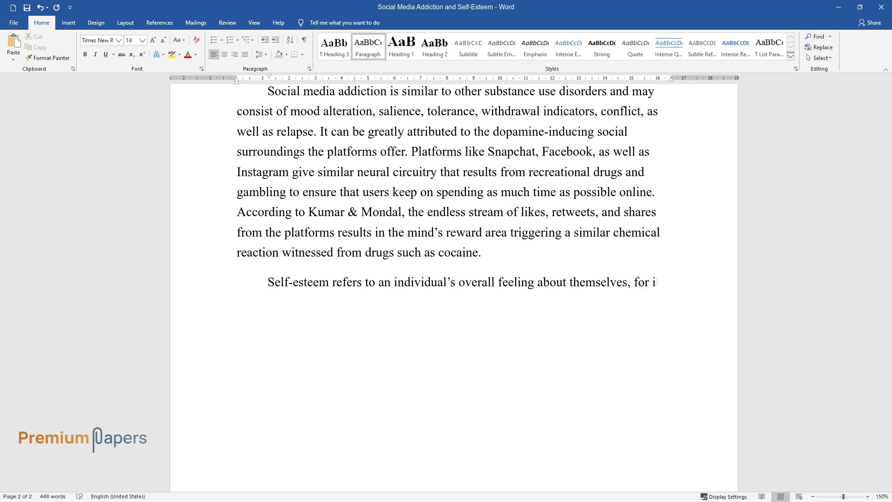
{"action": "type", "text": "instance, how someone feels about"}
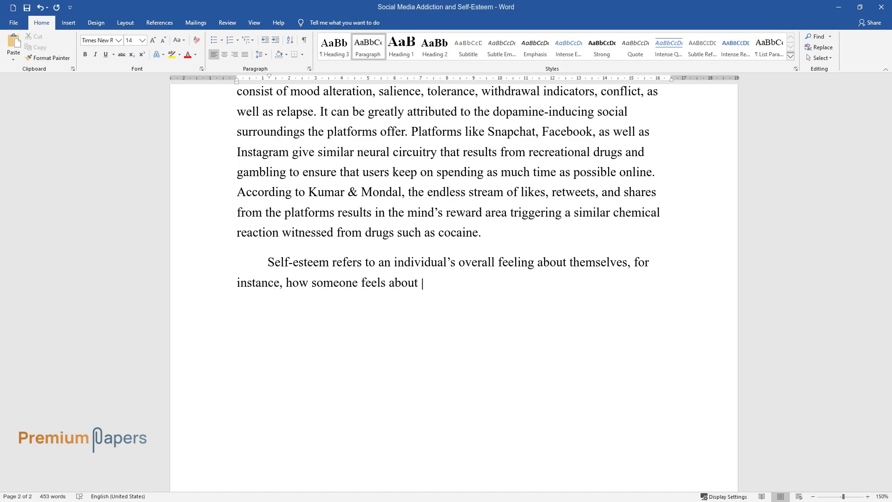
{"action": "type", "text": "individual capabilities as well as limitations."}
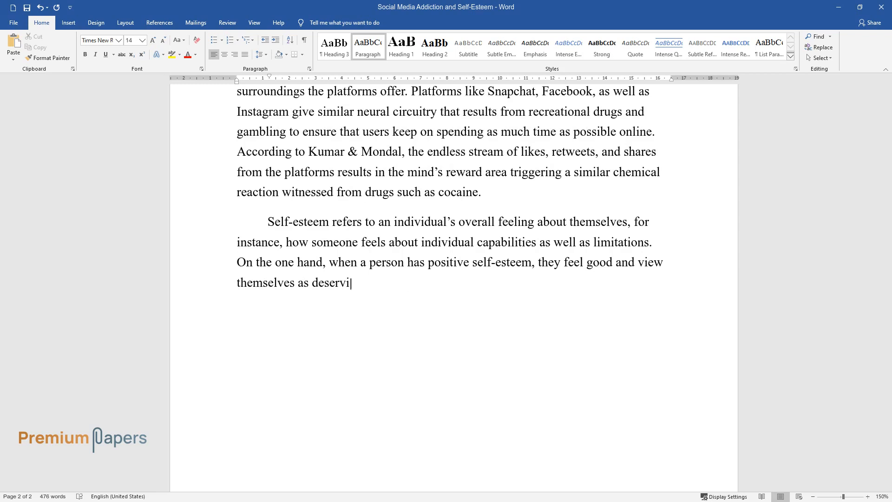
{"action": "type", "text": "ng of others' respect. On the other hand, if a person has low"}
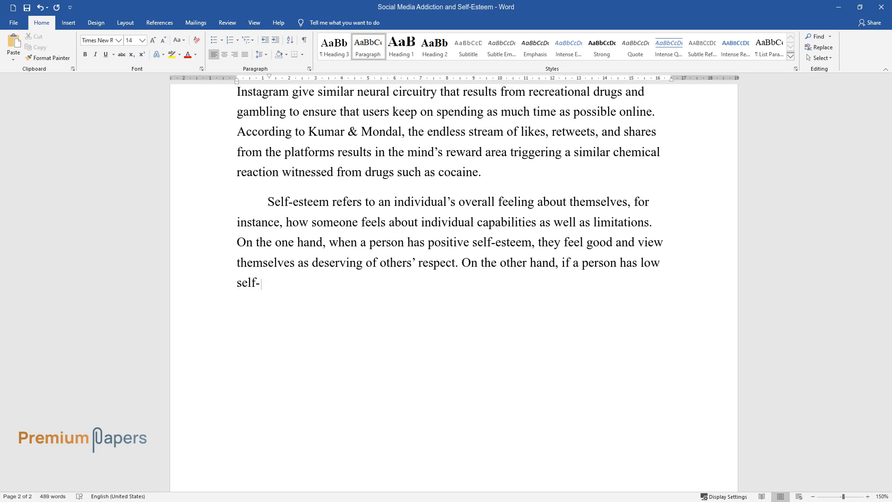
- Describe low self-esteem's focus on faults and college students feeling others are more capable, then begin 'Studies have'
{"action": "type", "text": "esteem, they put little value on"}
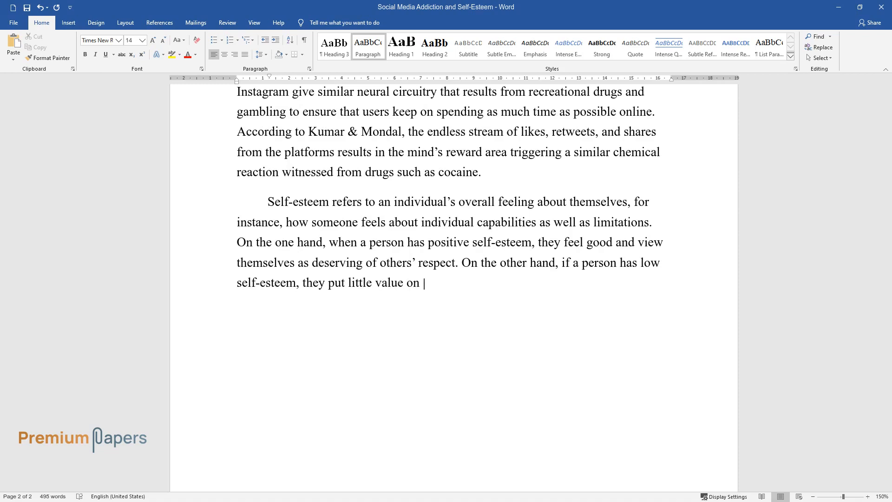
{"action": "type", "text": "their opinions and ideas. Such individuals"}
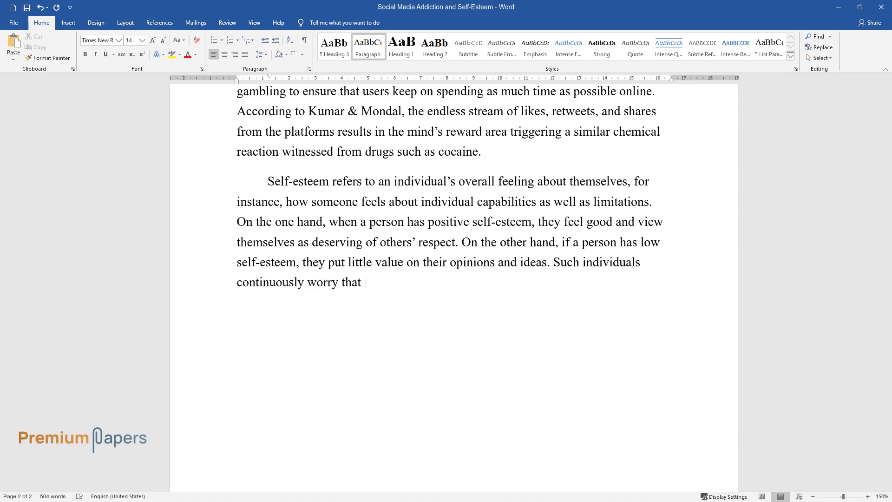
{"action": "type", "text": "they may not be good enough. The"}
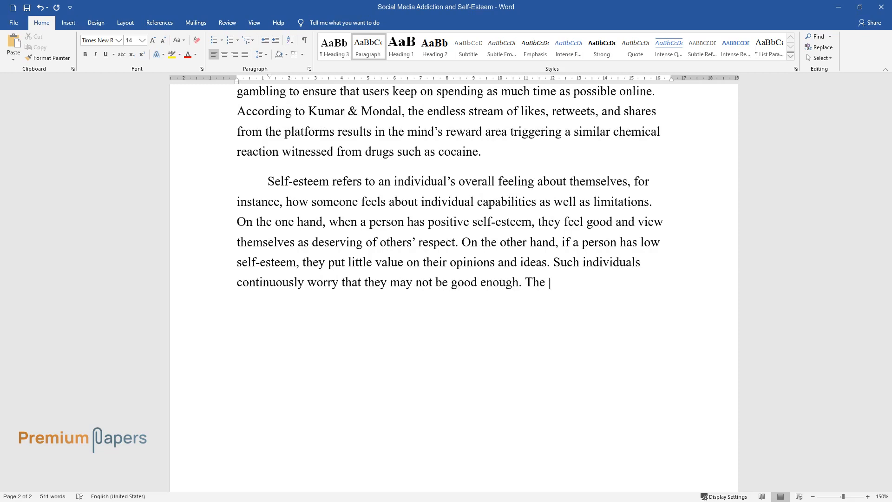
{"action": "type", "text": "focus is mainly on perceived faul"}
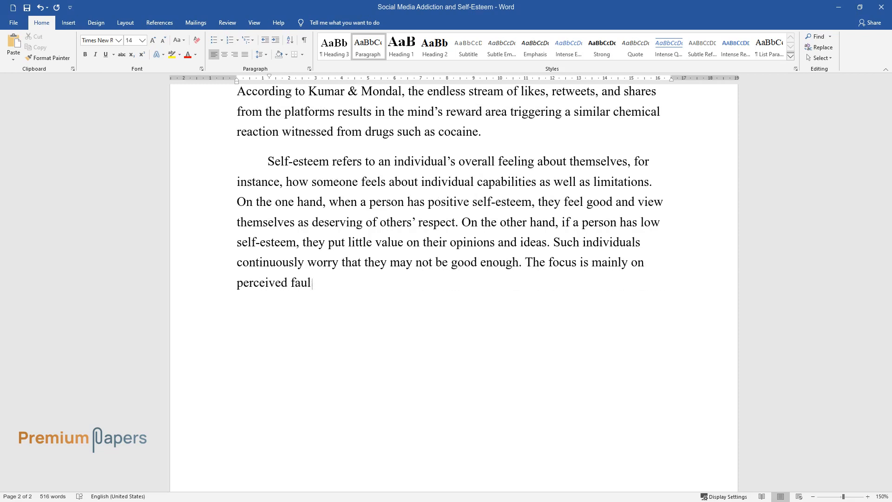
{"action": "type", "text": "ts and weaknesses as well as givin"}
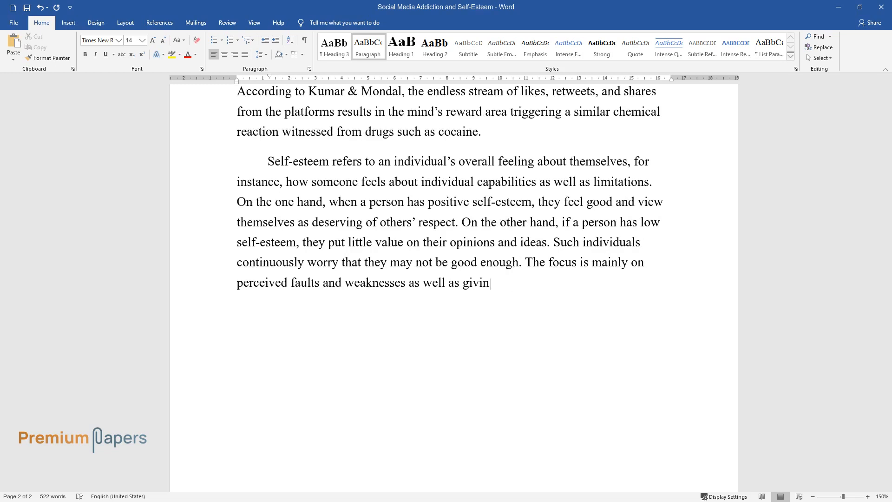
{"action": "type", "text": "g little credit to one's skills p"}
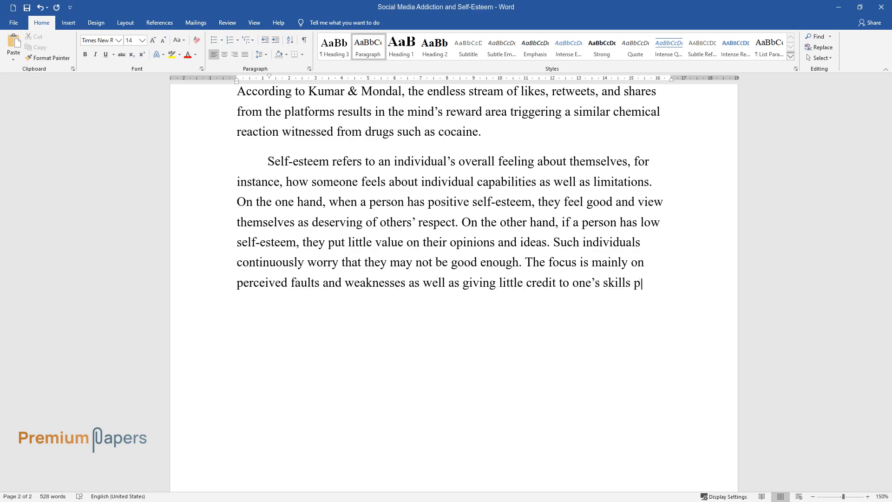
{"action": "type", "text": "lus assets. Many college students"}
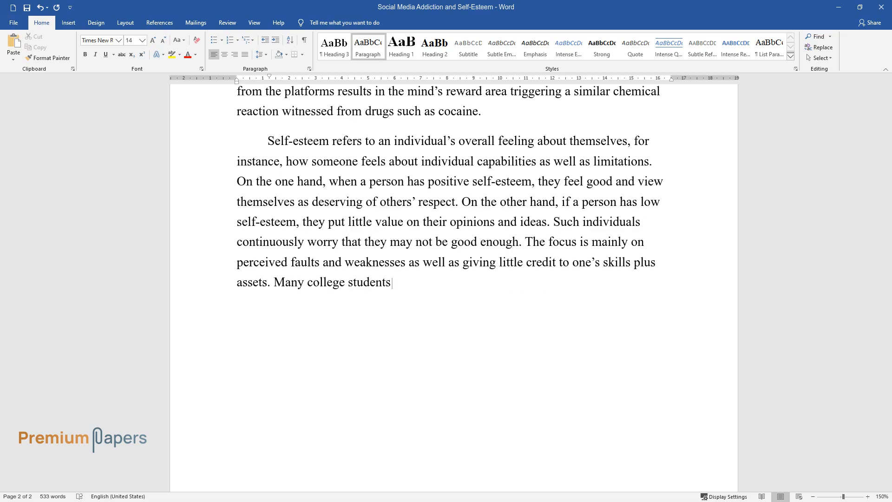
{"action": "type", "text": "experiencing low self-esteem have"}
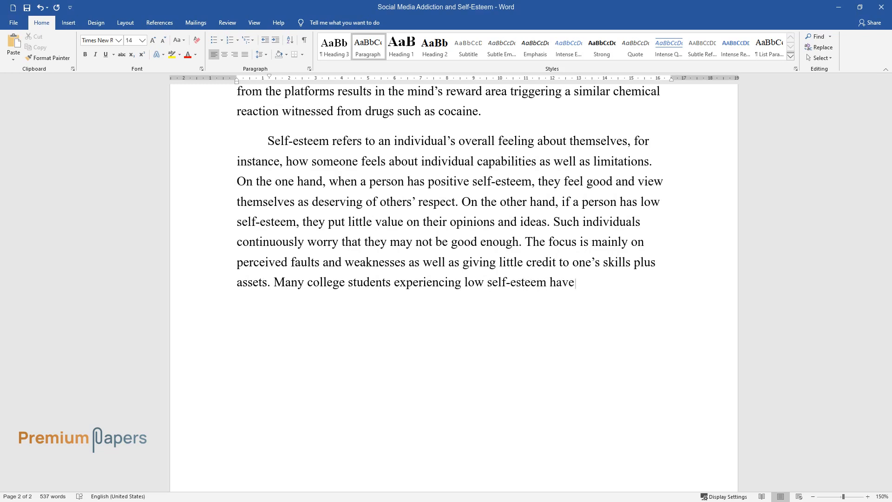
{"action": "type", "text": "reported that they feel like oth"}
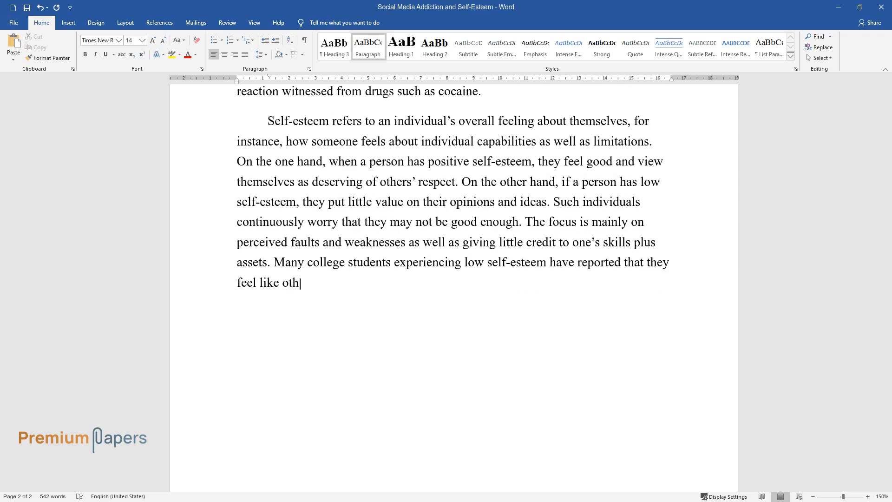
{"action": "type", "text": "ers are more successful or capabl"}
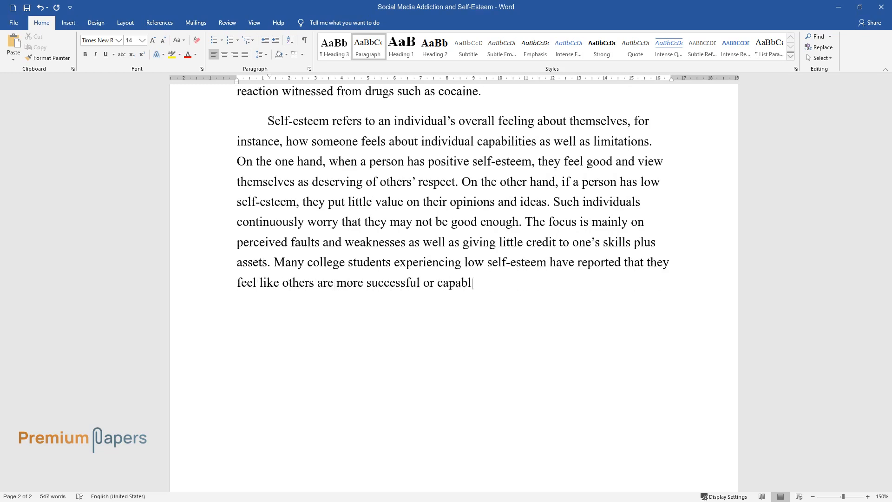
{"action": "type", "text": "e. Studies have"}
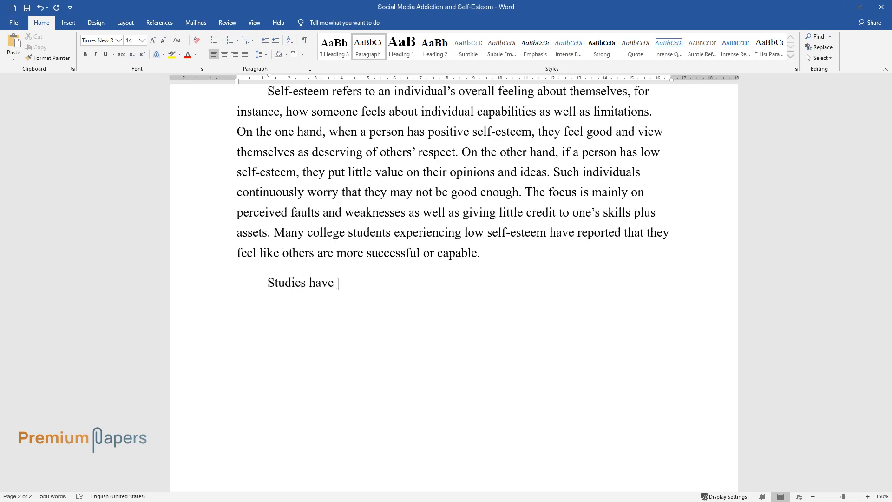
- Type how constant use leads to believing others are happier and comparing against filtered, flawless, edited content
{"action": "type", "text": "discovered that constant use of social media has led to"}
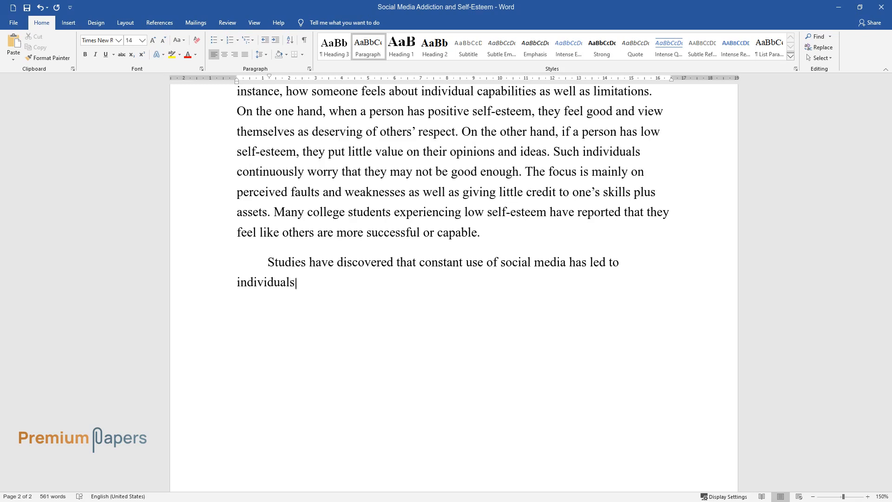
{"action": "type", "text": "believing that other people are"}
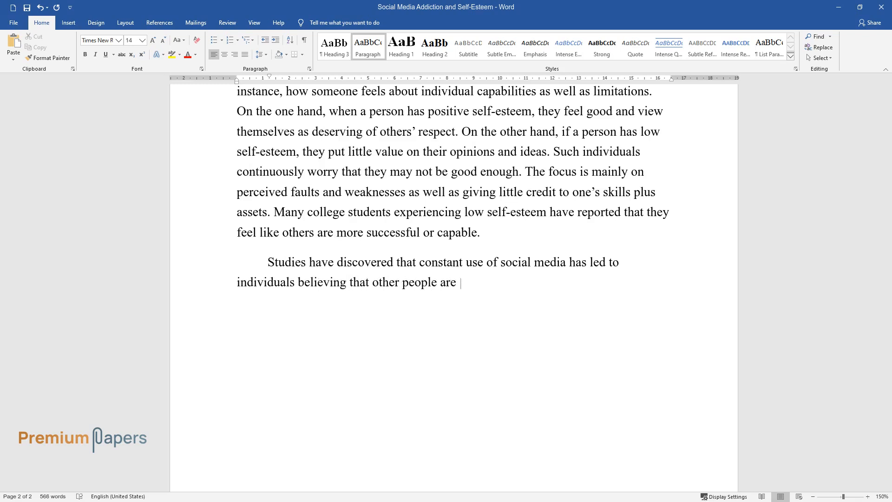
{"action": "type", "text": "more successful and happier. This is"}
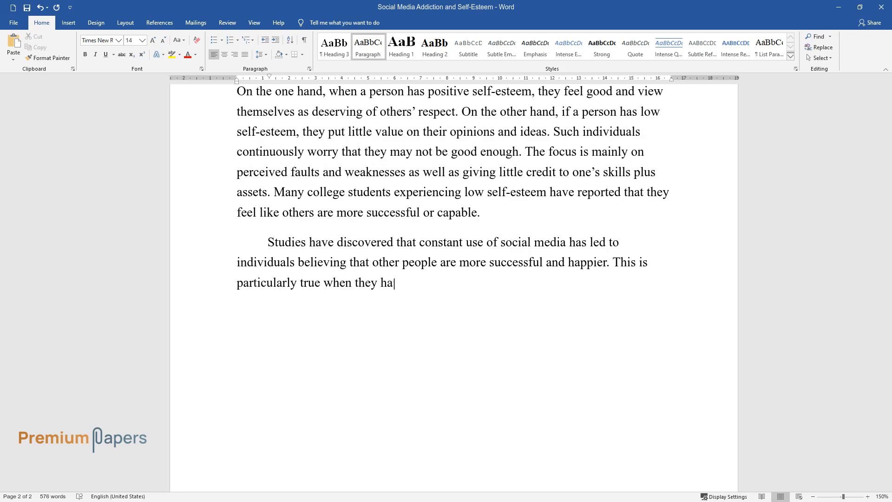
{"action": "type", "text": "ve little knowledge about other i"}
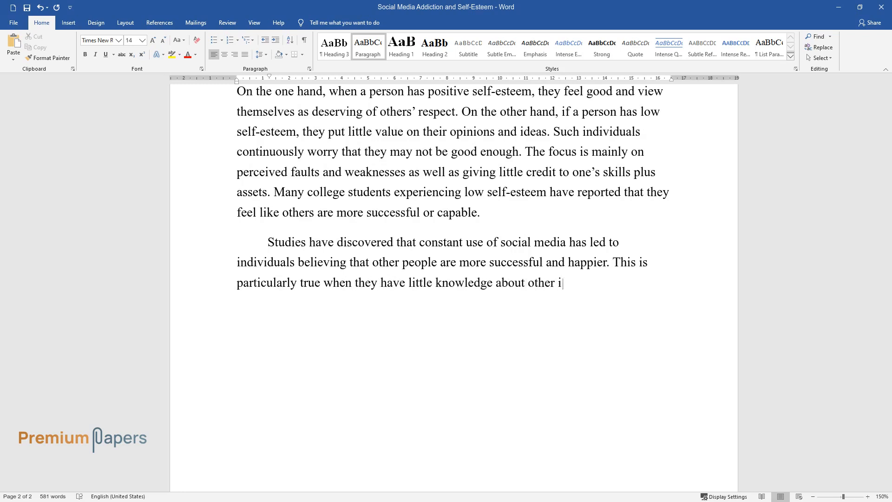
{"action": "type", "text": "ndividuals in real life. The onlin"}
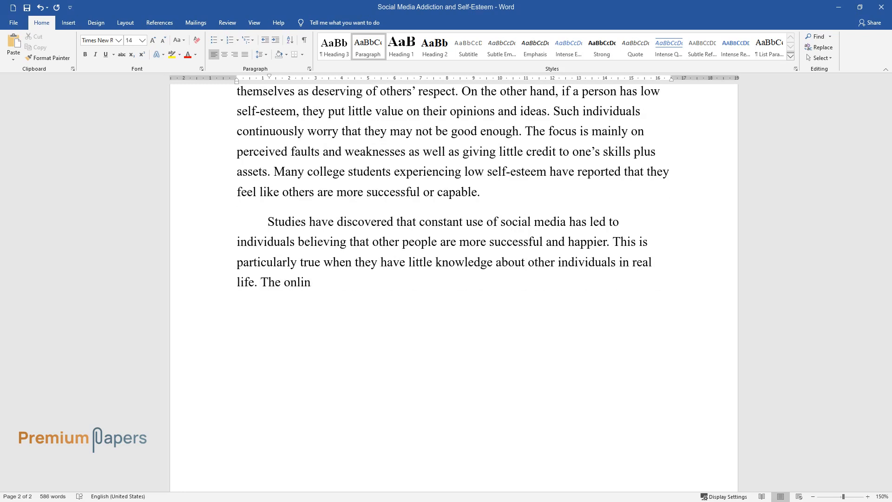
{"action": "type", "text": "e space facilitates a surrounding"}
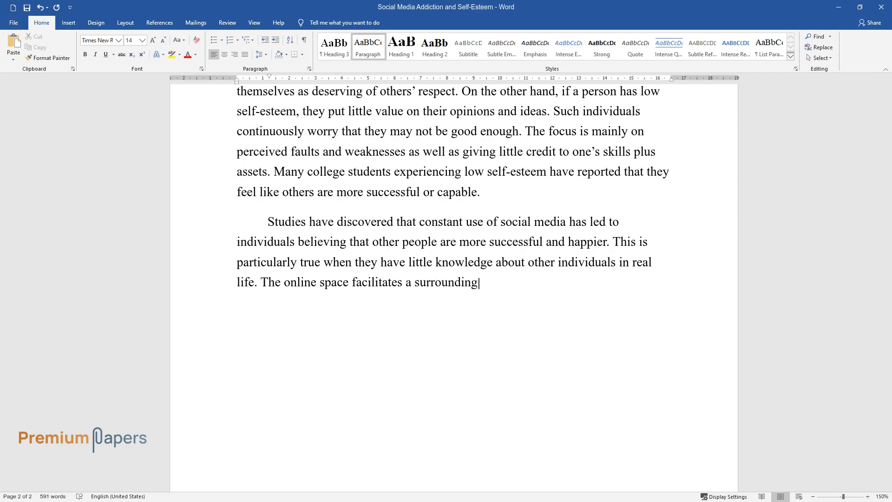
{"action": "type", "text": "whereby different users compare"}
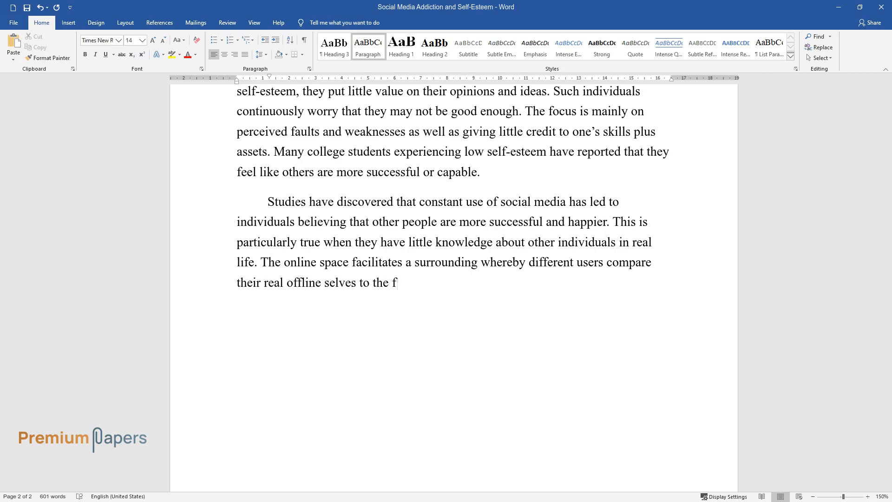
{"action": "type", "text": "iltered, flawless, and edited social versions of other"}
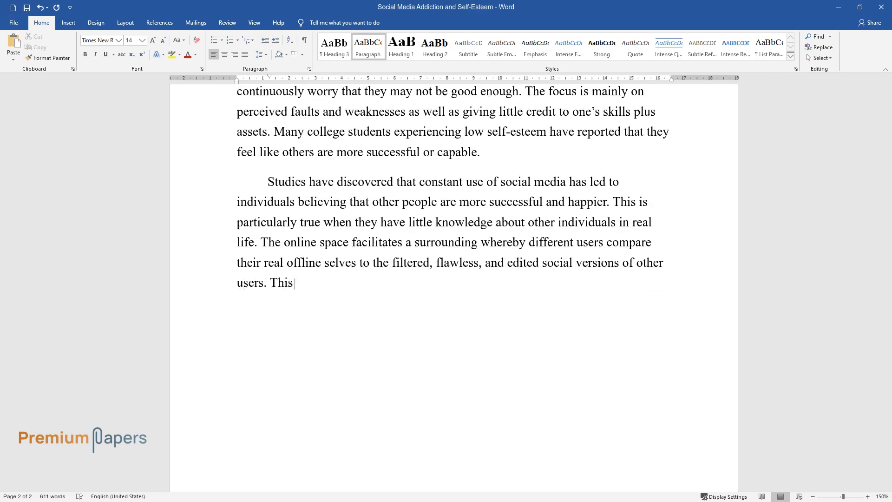
- Finish the paragraph on damage to psychological wellness, dissatisfaction with life, and risk of depression and anxiety
{"action": "type", "text": "can be damaging to psychological"}
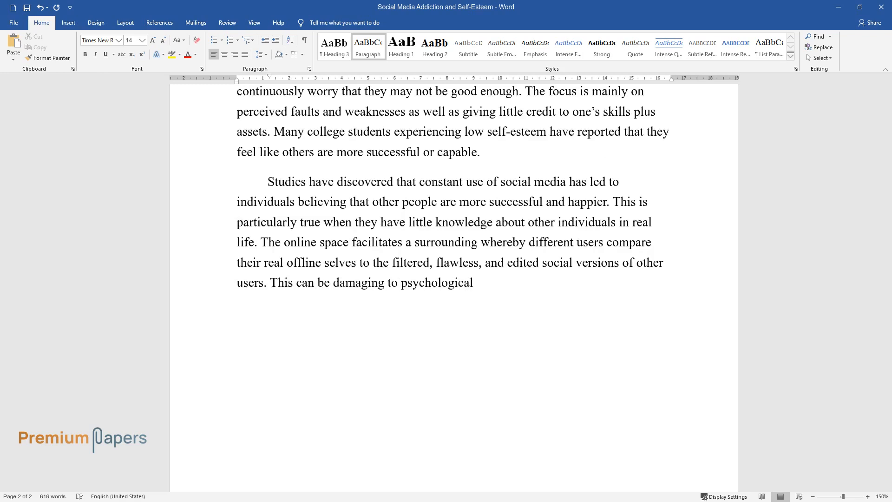
{"action": "type", "text": "wellness and view of oneself. Exc"}
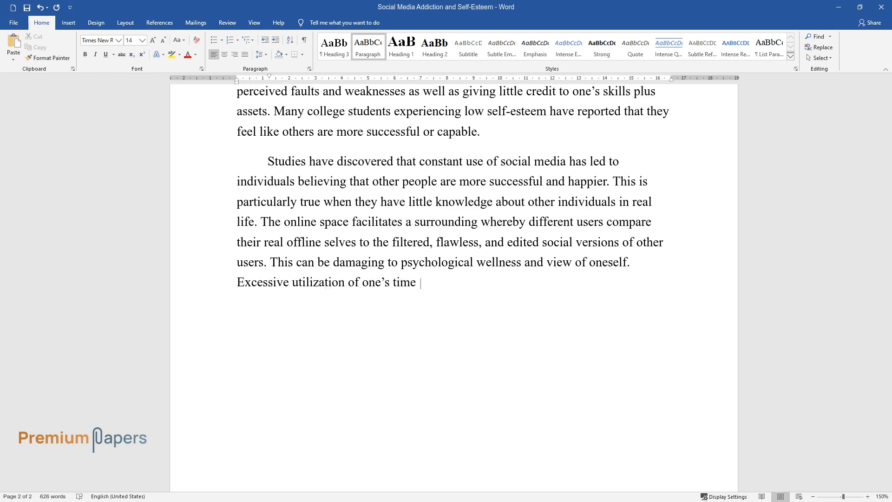
{"action": "type", "text": "online causes not only unhappiness"}
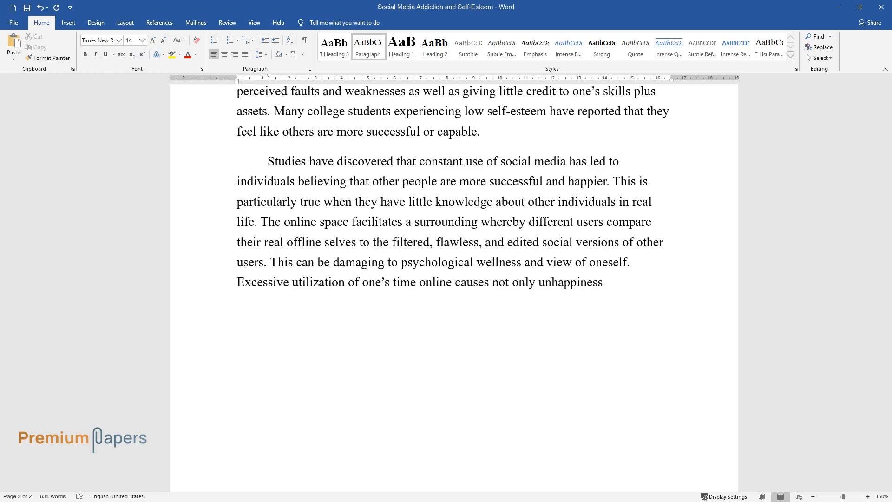
{"action": "type", "text": "but also an overall feeling of d"}
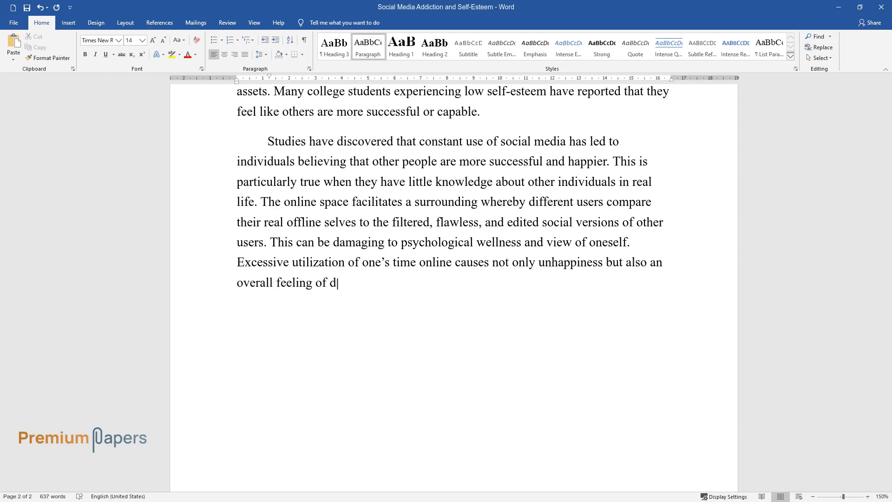
{"action": "type", "text": "issatisfaction with life. It also"}
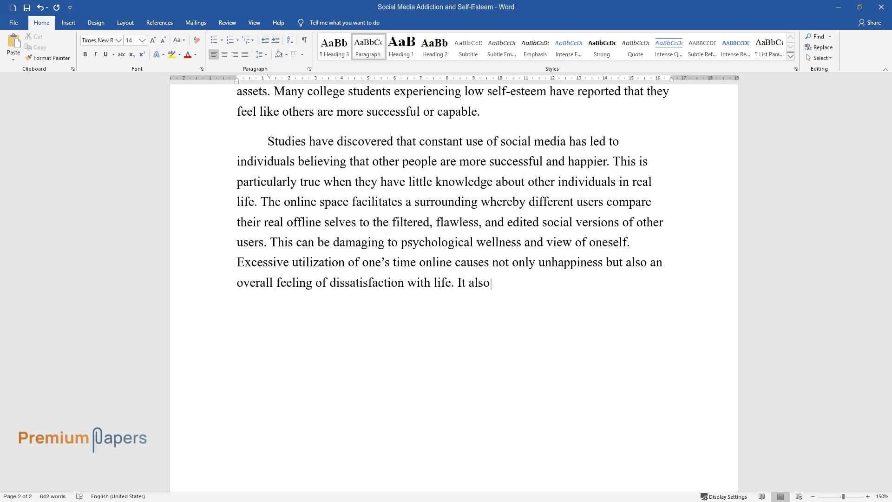
{"action": "type", "text": "increases the risk of contracting"}
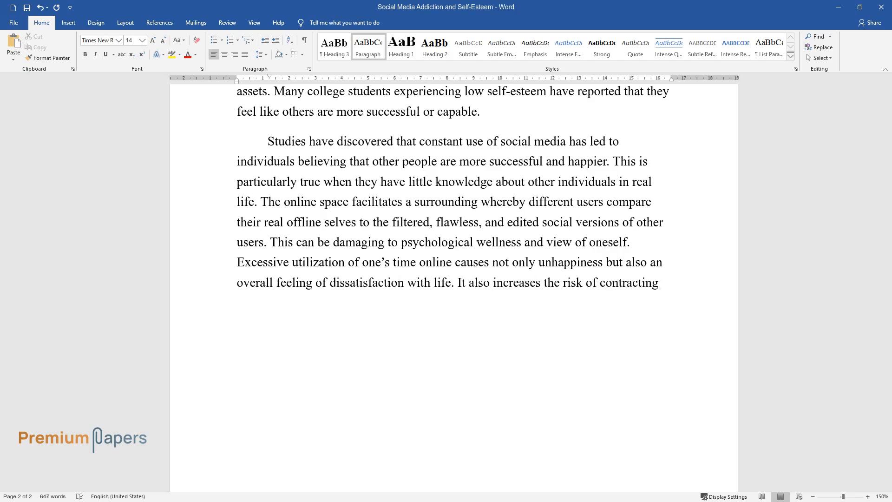
{"action": "type", "text": "mental wellbeing conditions like"}
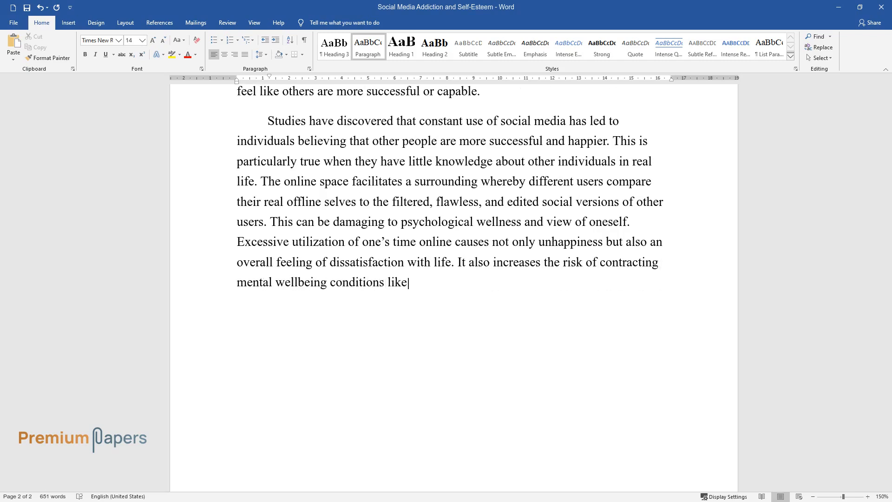
{"action": "type", "text": "depression and anxiety."}
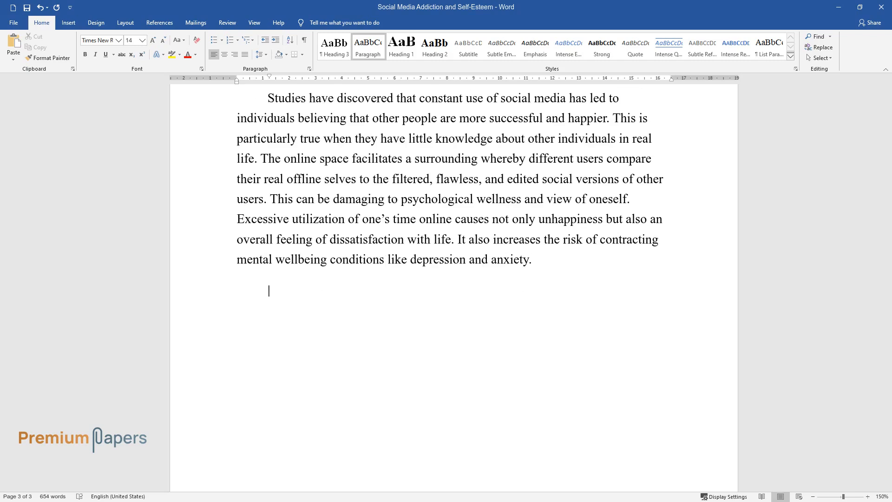
- Type how constant comparisons cause self-consciousness and a desire for perfection manifesting as social anxiety
{"action": "type", "text": "Constant comparisons be"}
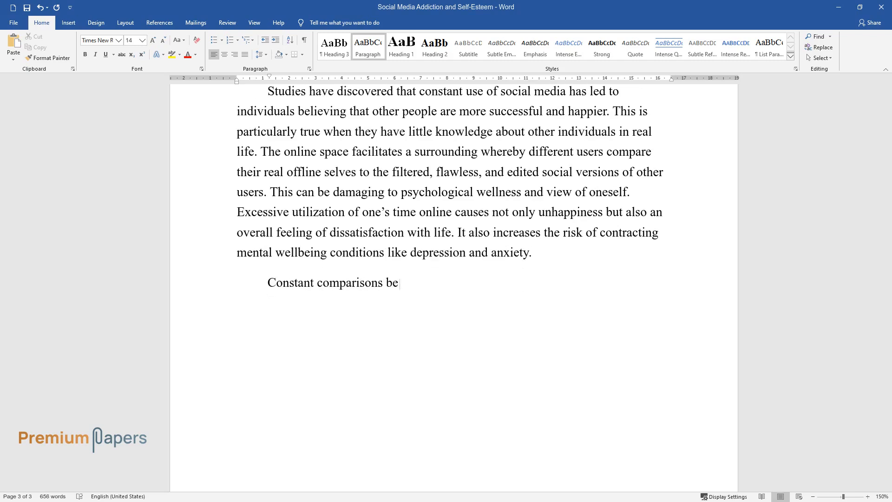
{"action": "type", "text": "tween themselves and others result"}
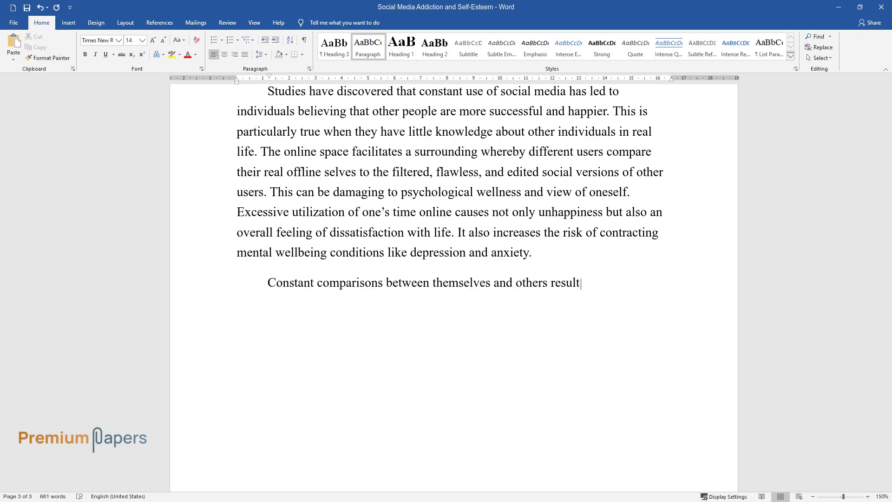
{"action": "type", "text": "in a feeling of self-consciousne"}
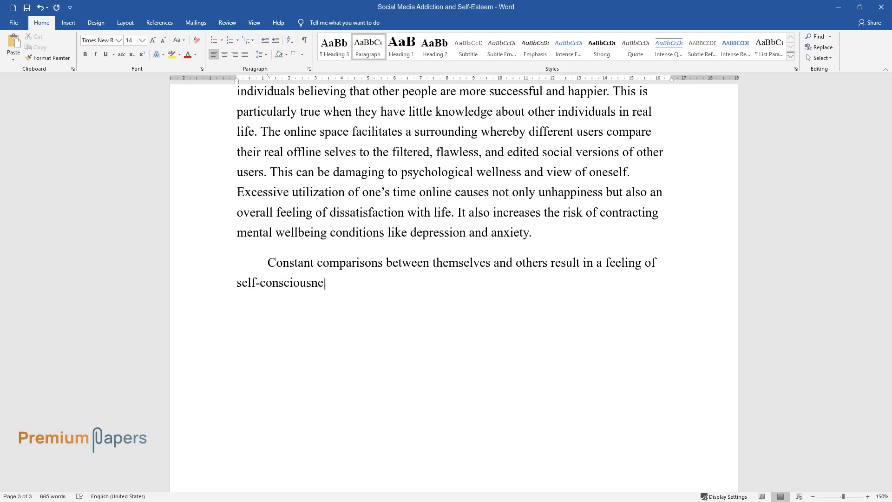
{"action": "type", "text": "ss or a desire for perfection, wh"}
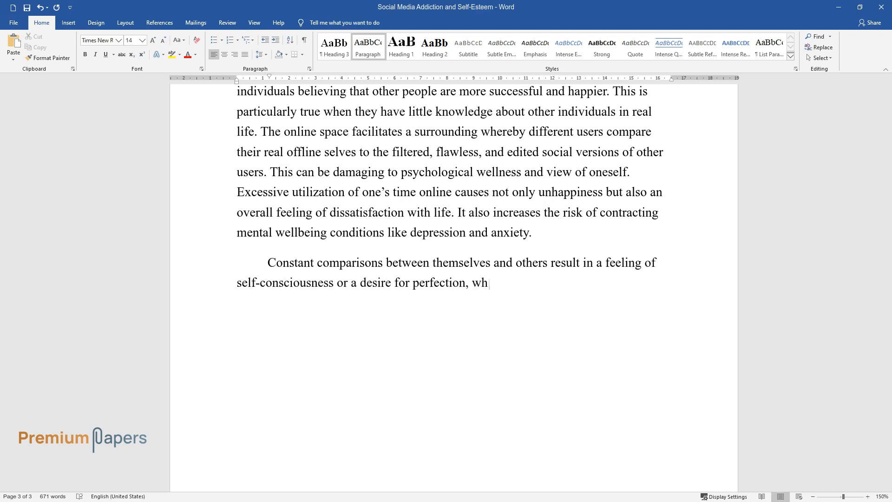
{"action": "type", "text": "ich mainly manifests in the form o"}
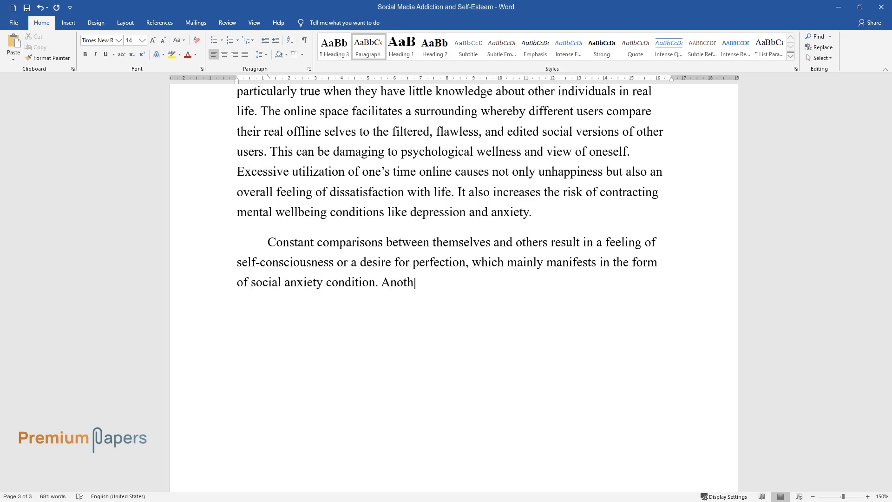
{"action": "type", "text": "er aspect of this condition caused by social"}
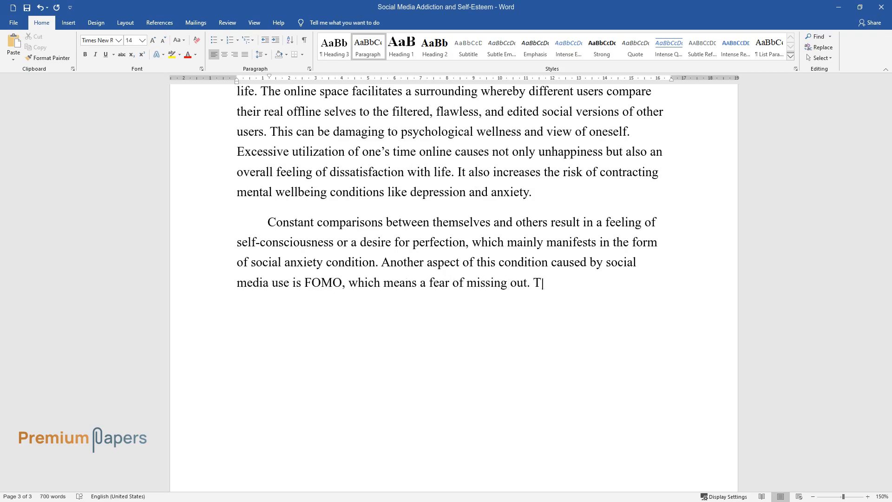
- Add the fear of exclusion and posts of events they were not asked to attend
{"action": "type", "text": "he immense fear of being excluded"}
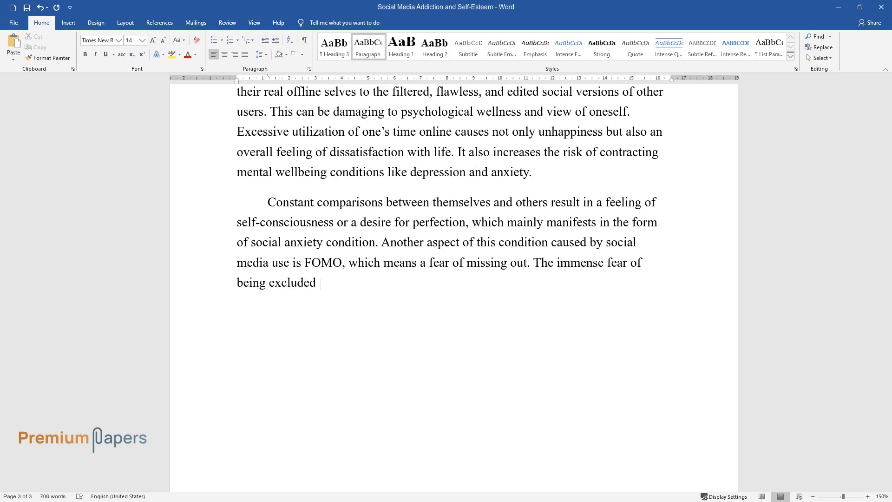
{"action": "type", "text": "or missing social events is dange"}
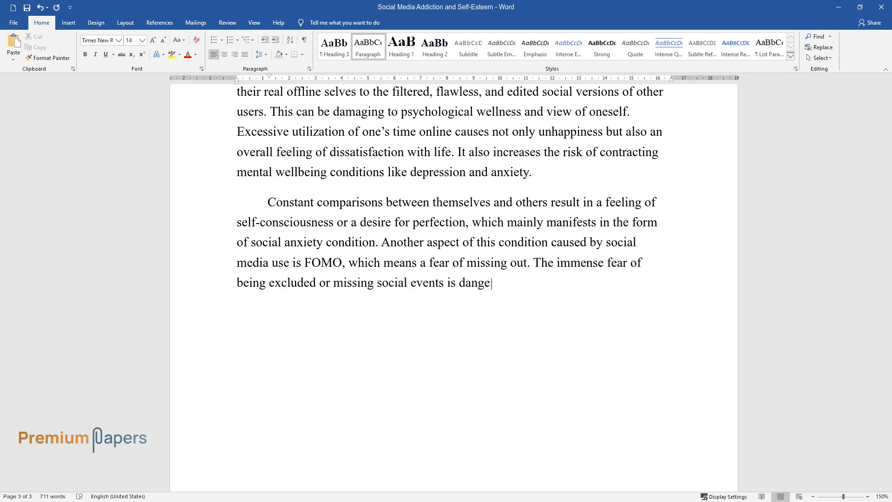
{"action": "type", "text": "rous to the mental well-being of a"}
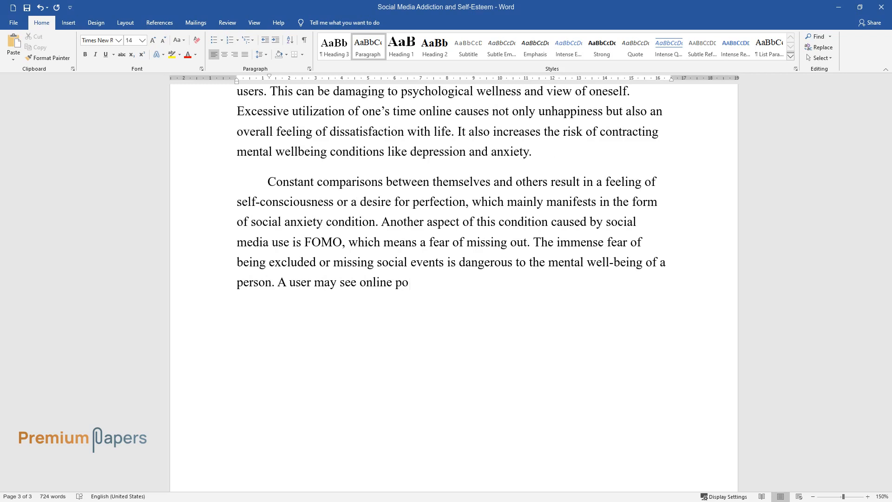
{"action": "type", "text": "sts of pictures of events that th"}
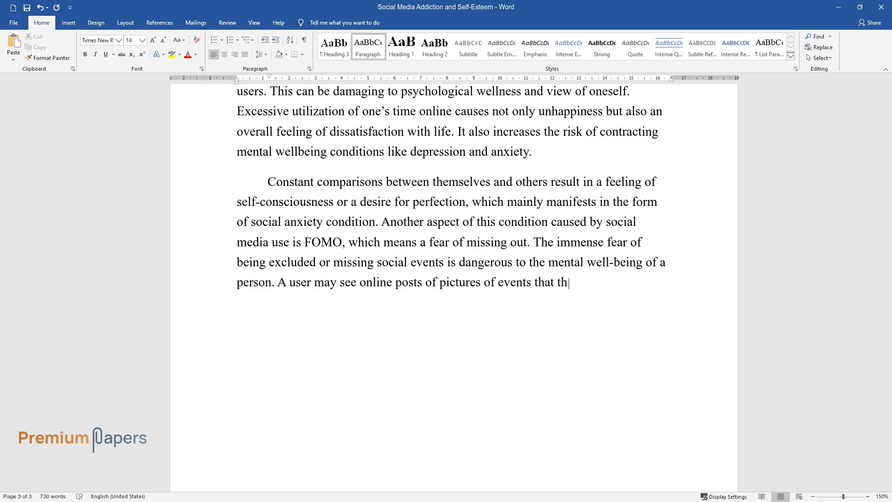
{"action": "type", "text": "ey were not asked to attend."}
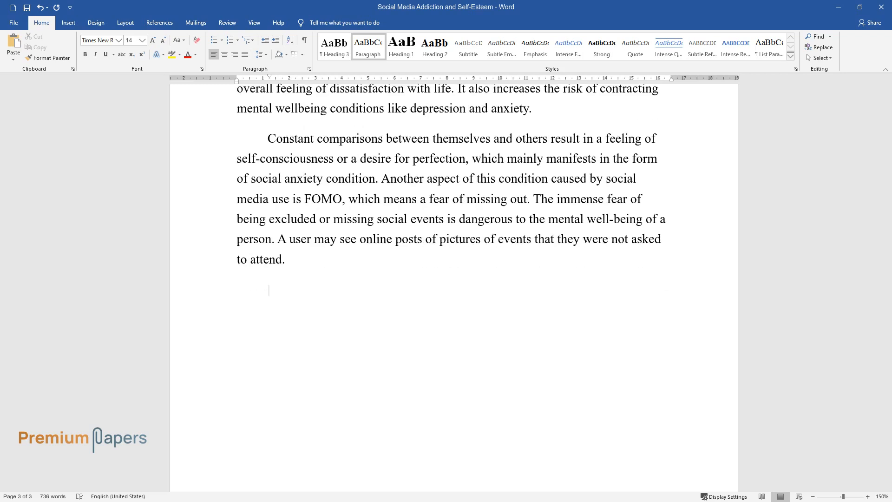
- Type the passage on missed excursions, anxiety that others do not care, and FOMO-driven compulsive checking of platforms
{"action": "type", "text": "The posts can also b"}
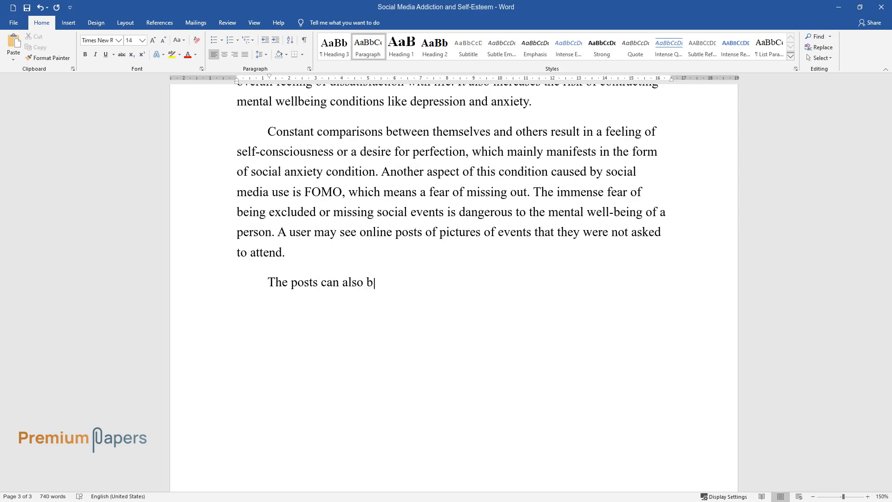
{"action": "type", "text": "e about peeps of fun excursions they could not commit"}
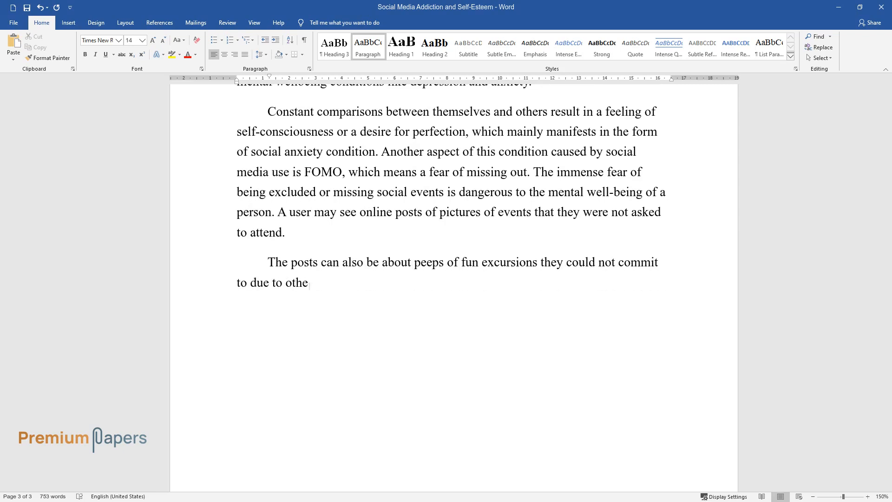
{"action": "type", "text": "r obligations such as school and e"}
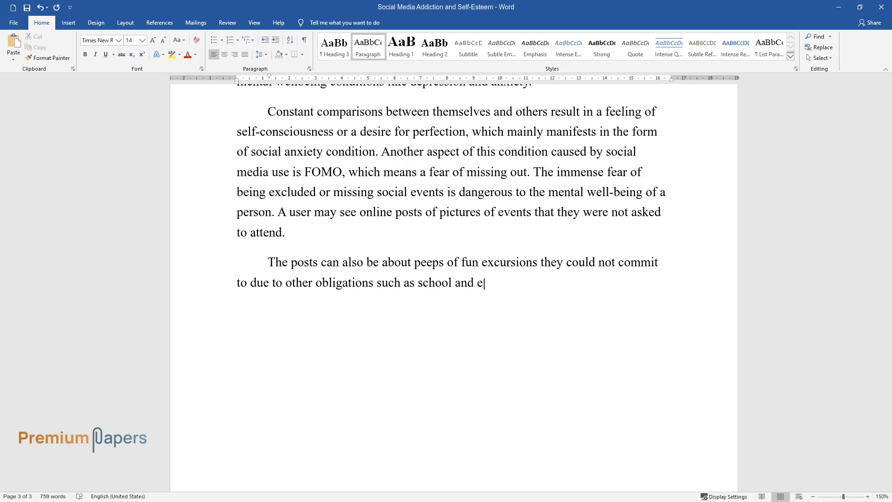
{"action": "type", "text": "xperiencing anxiety that other pe"}
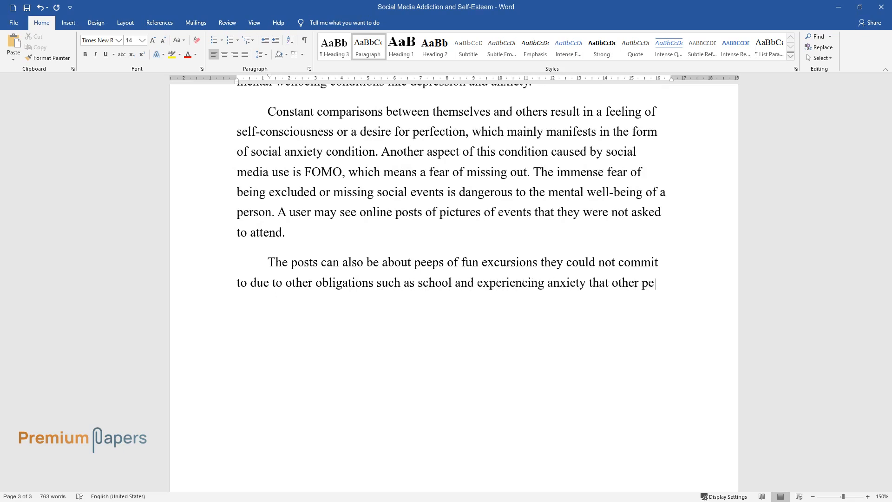
{"action": "type", "text": "ople do not care about them. The f"}
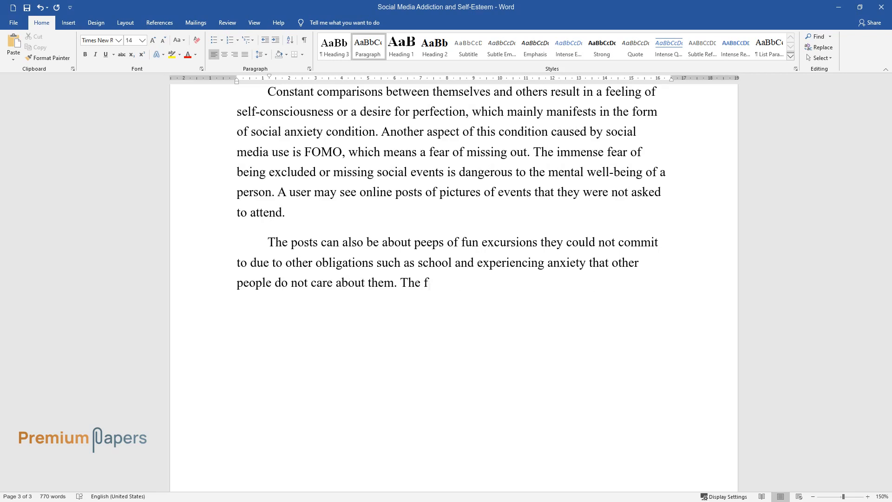
{"action": "type", "text": "ear of missing out takes a toll on"}
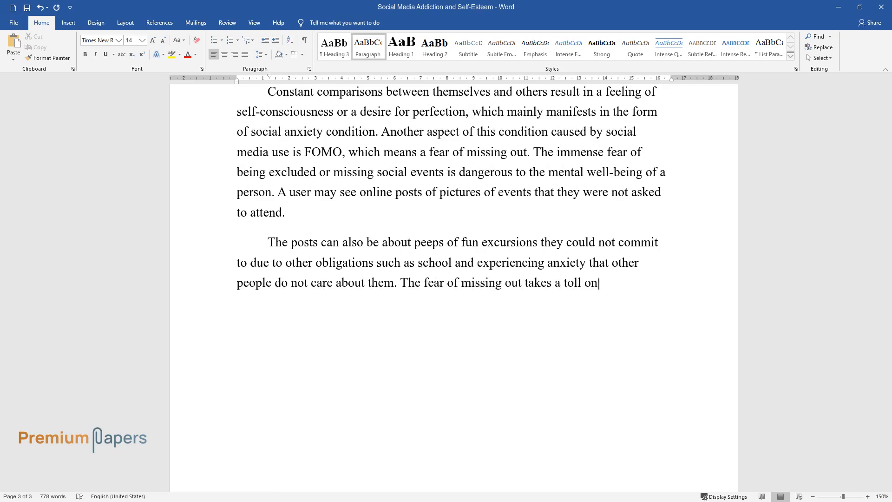
{"action": "type", "text": "self-esteem and leads to compulsi"}
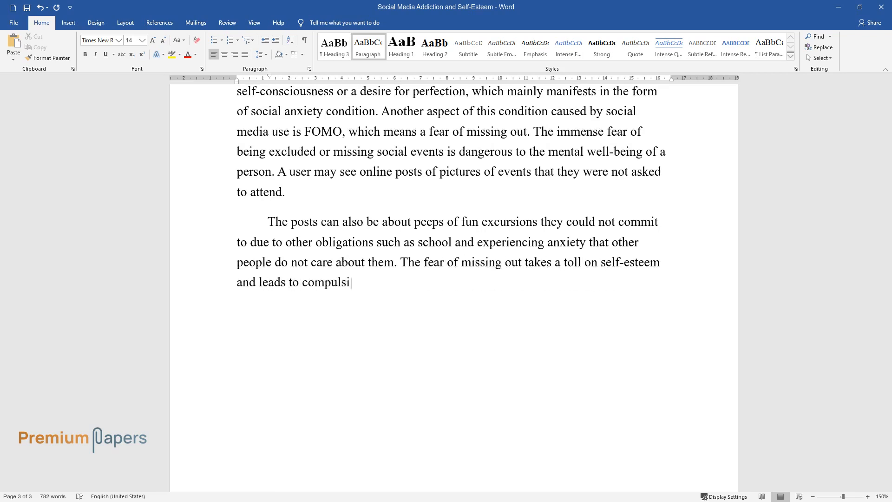
{"action": "type", "text": "ve checking of social media platfo"}
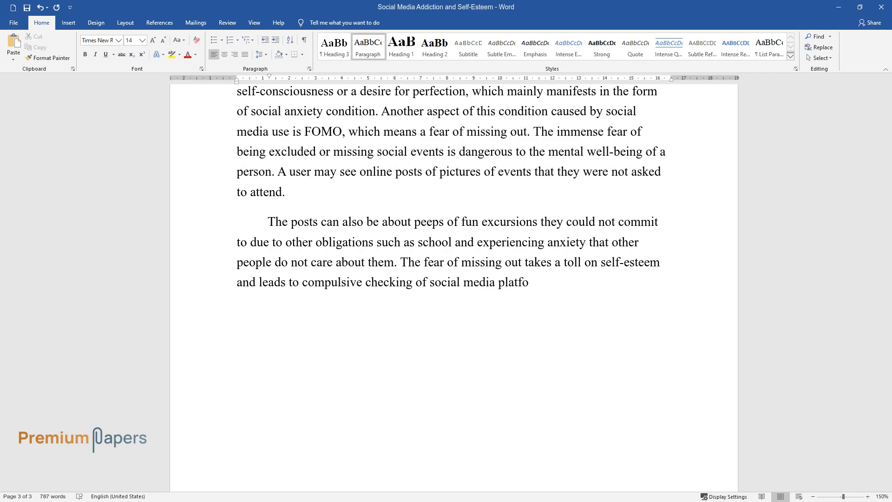
{"action": "type", "text": "rms to ensure that someone is not missing out. This ultimately resul"}
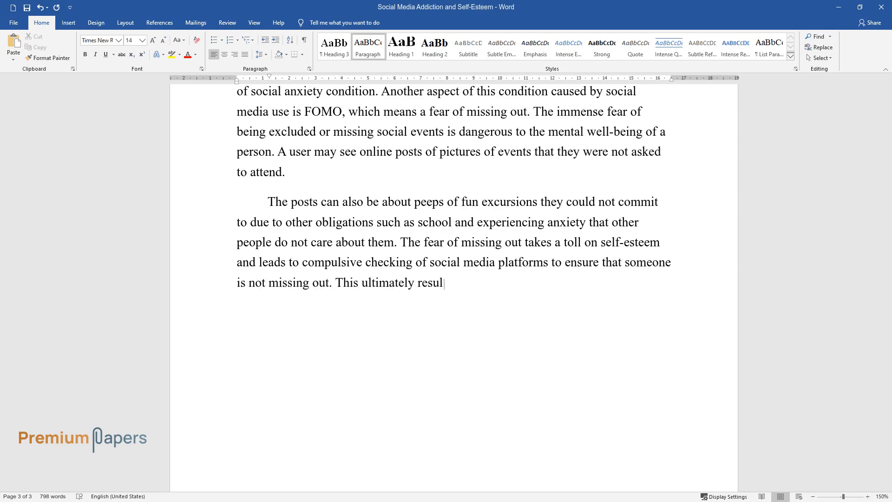
- Finish with problems in a college student's life and the Harvard University finding on emotional wellness of chronic users
{"action": "type", "text": "ts in problems in a college student’s"}
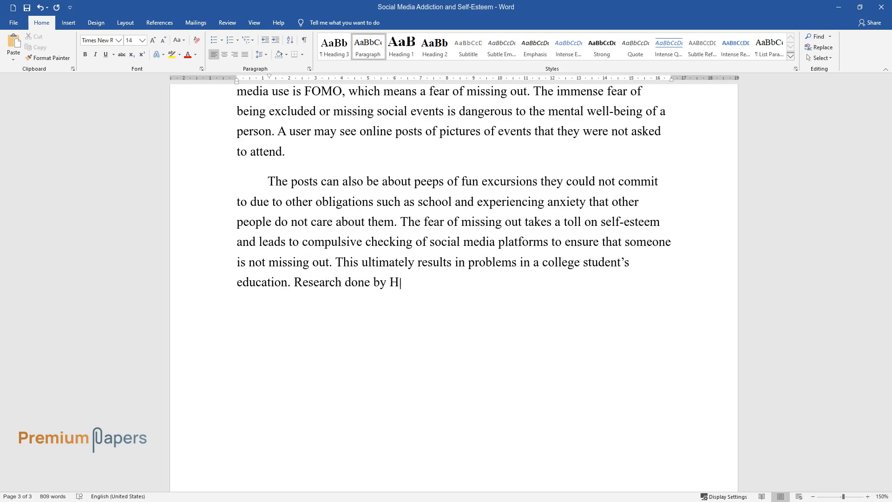
{"action": "type", "text": "arvard University discovered that"}
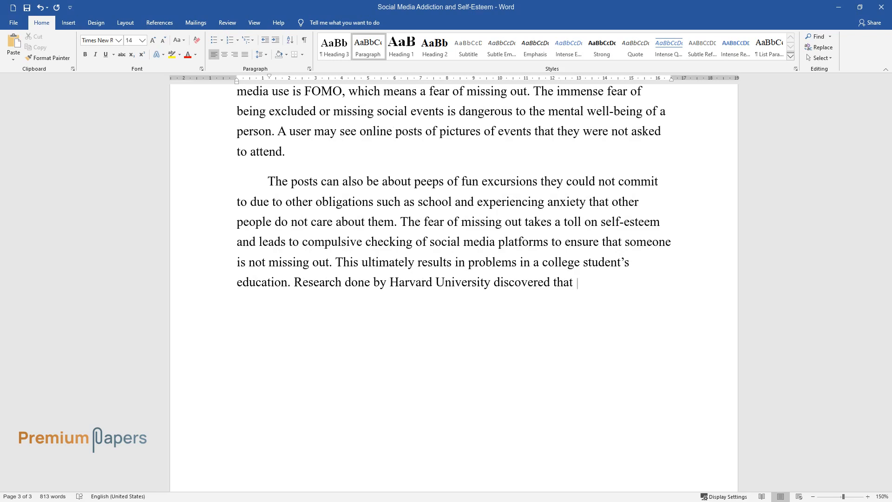
{"action": "type", "text": "social media has a major impact on"}
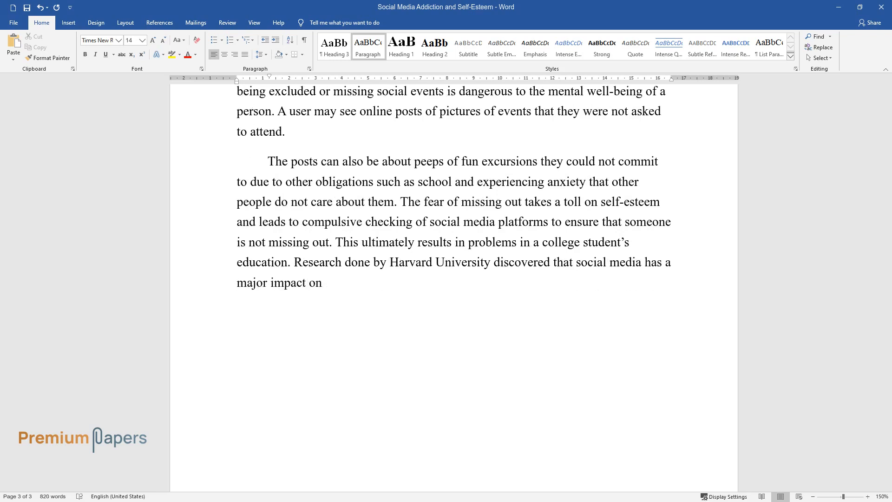
{"action": "type", "text": "the emotional wellness of chronic users and their lives, as suggest"}
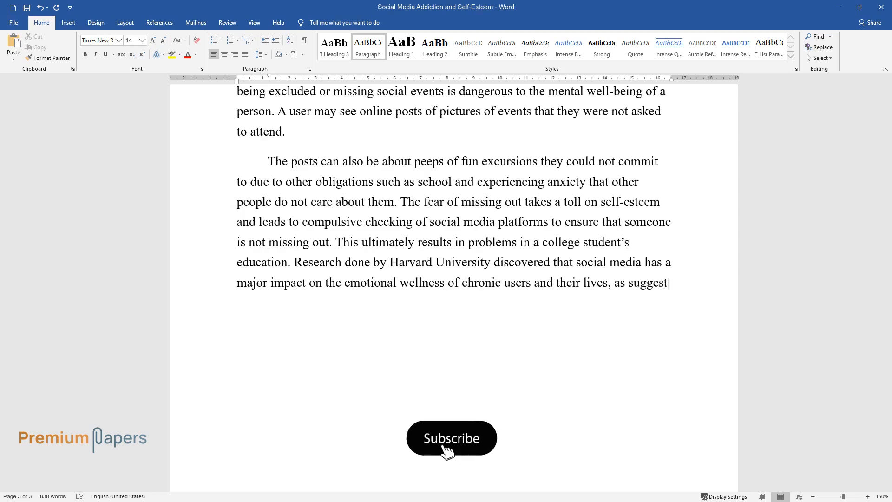
{"action": "left_click", "coordinate": [452, 438]}
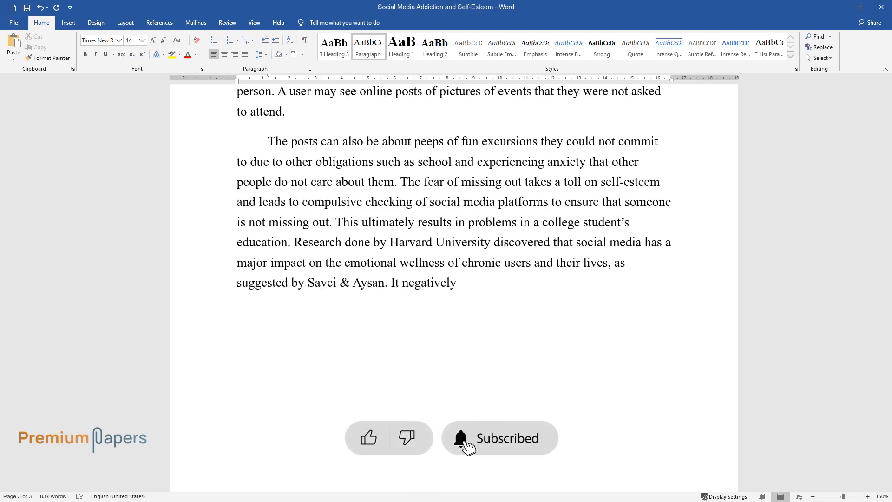